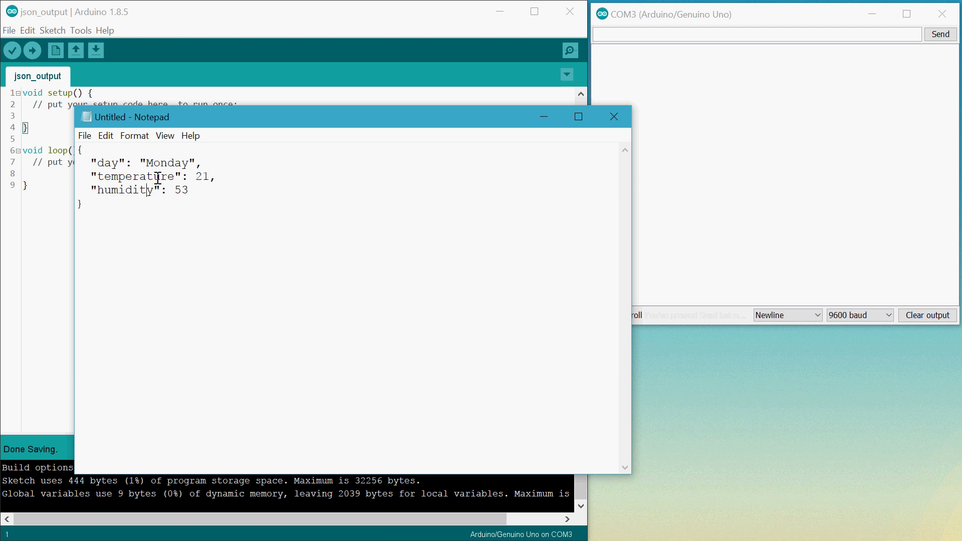
{"action": "mouse_move", "coordinate": [556, 151]}
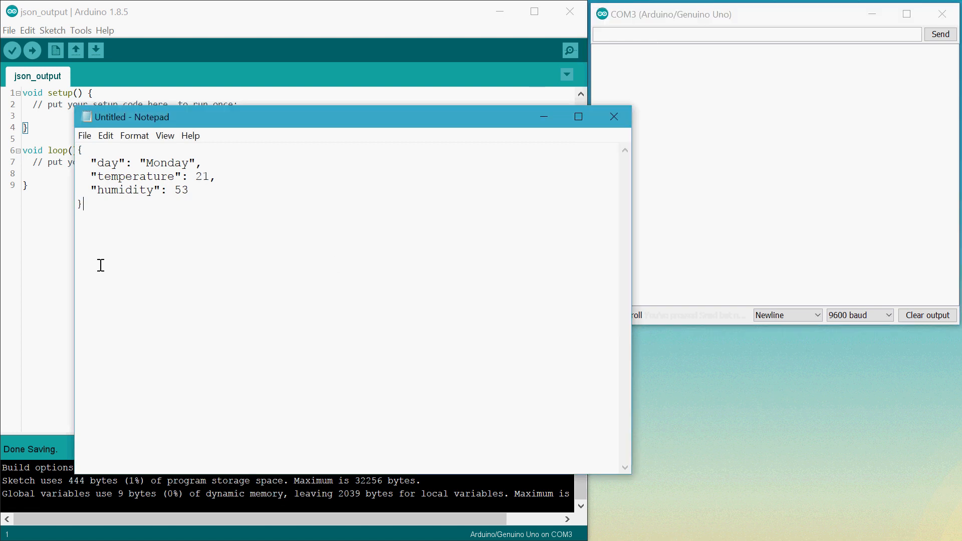
{"action": "mouse_move", "coordinate": [168, 252]}
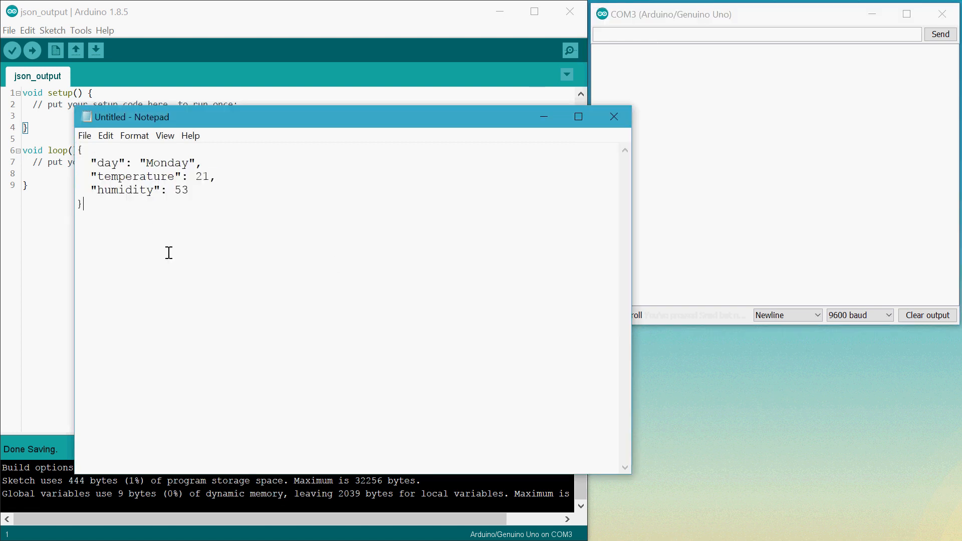
{"action": "mouse_move", "coordinate": [162, 240]}
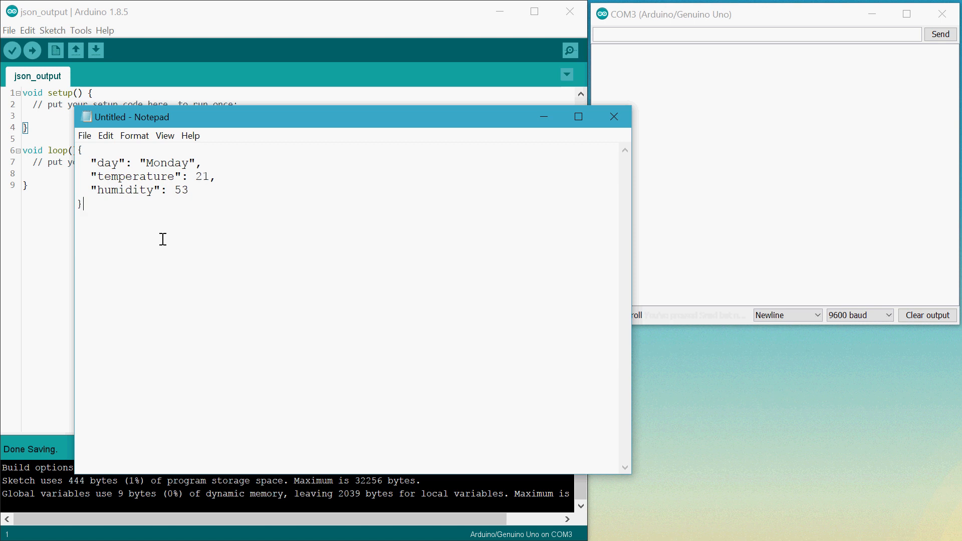
{"action": "mouse_move", "coordinate": [55, 31]}
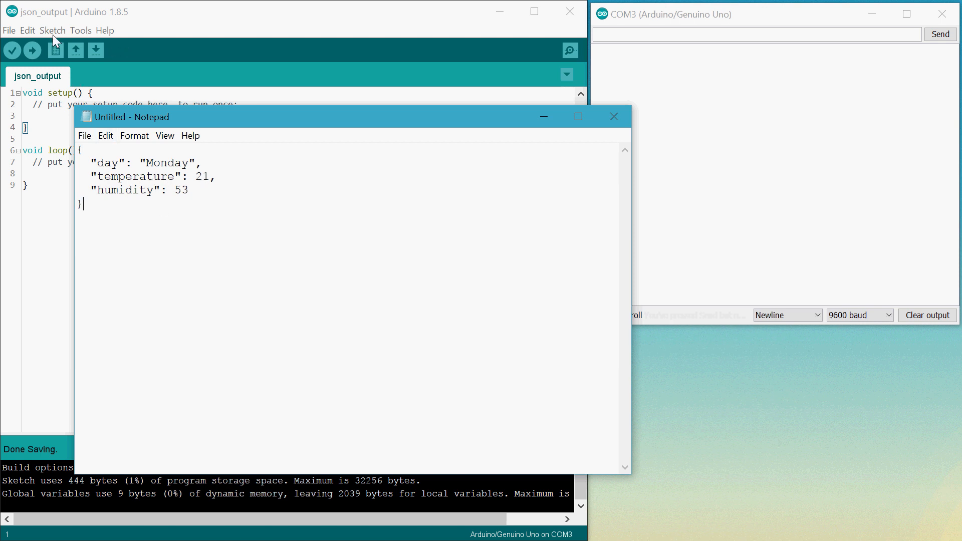
Step: Search 'ArduinoJson' in the Library Manager, confirm version 5.11.2 is installed, and close it
{"action": "left_click", "coordinate": [52, 30]}
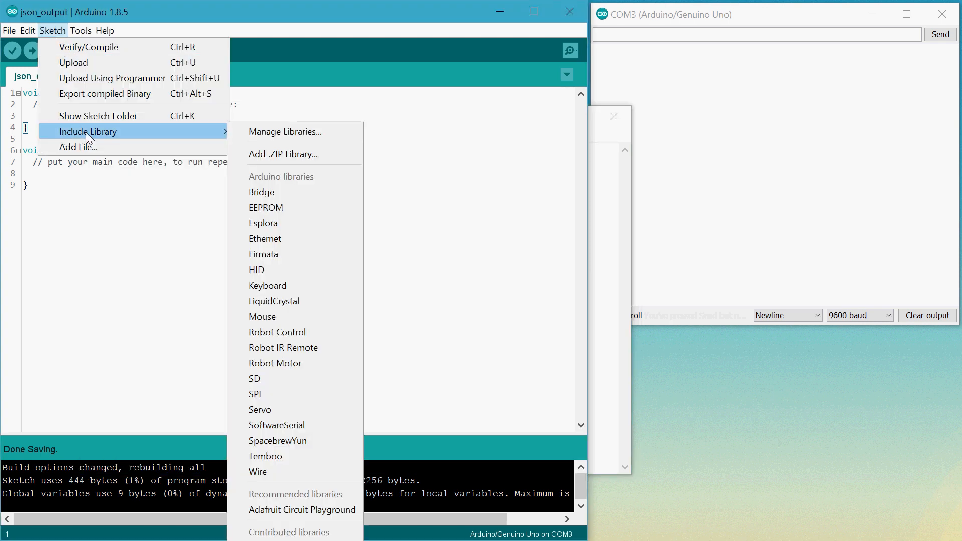
{"action": "left_click", "coordinate": [284, 132]}
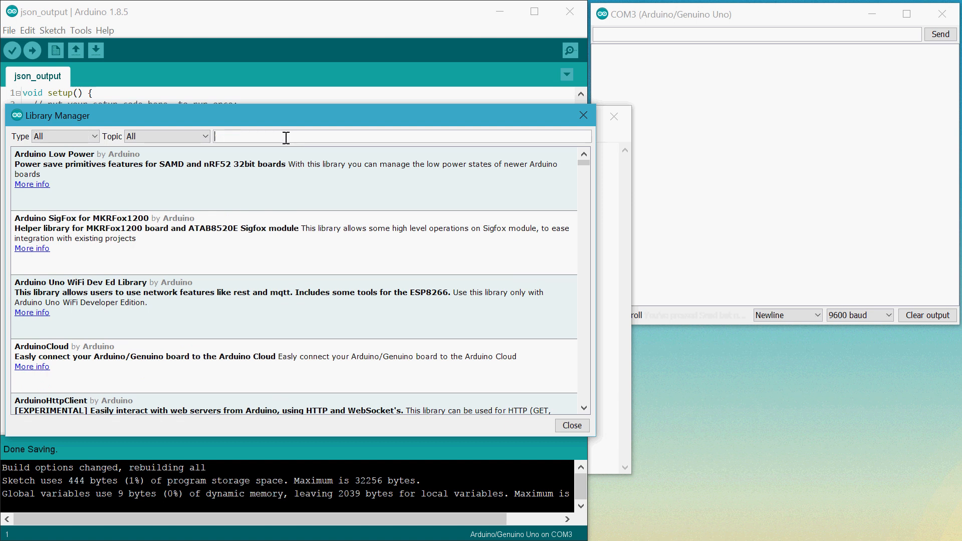
{"action": "type", "text": "ArduinoJson"}
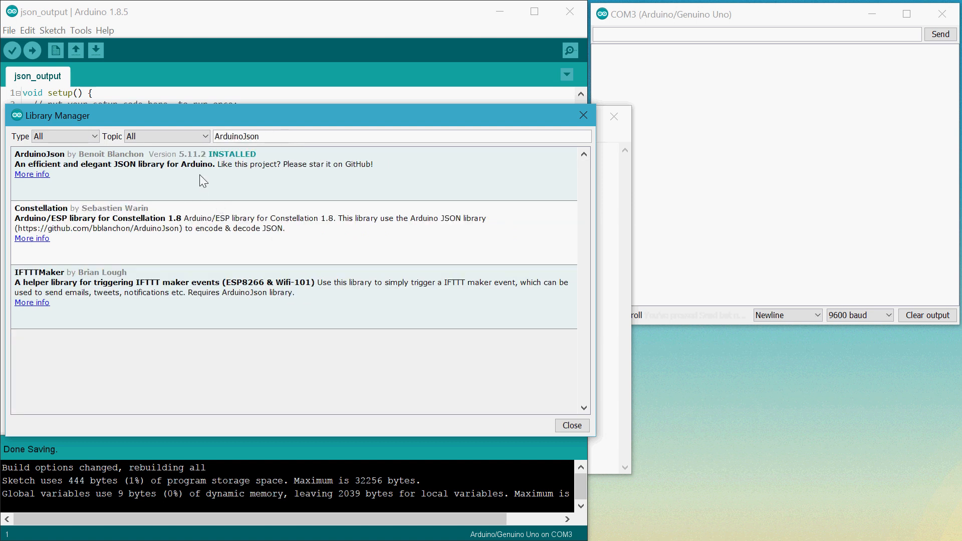
{"action": "left_click", "coordinate": [100, 165]}
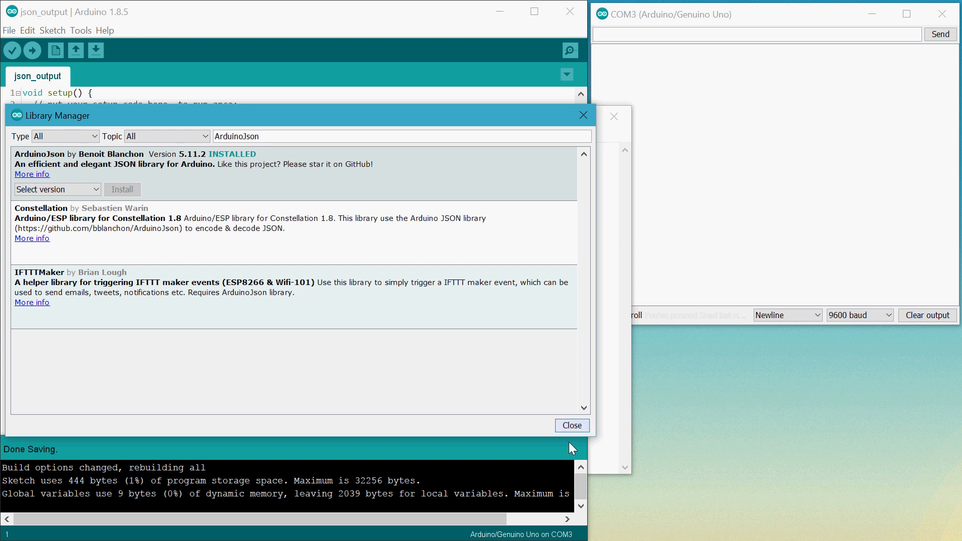
{"action": "left_click", "coordinate": [571, 424]}
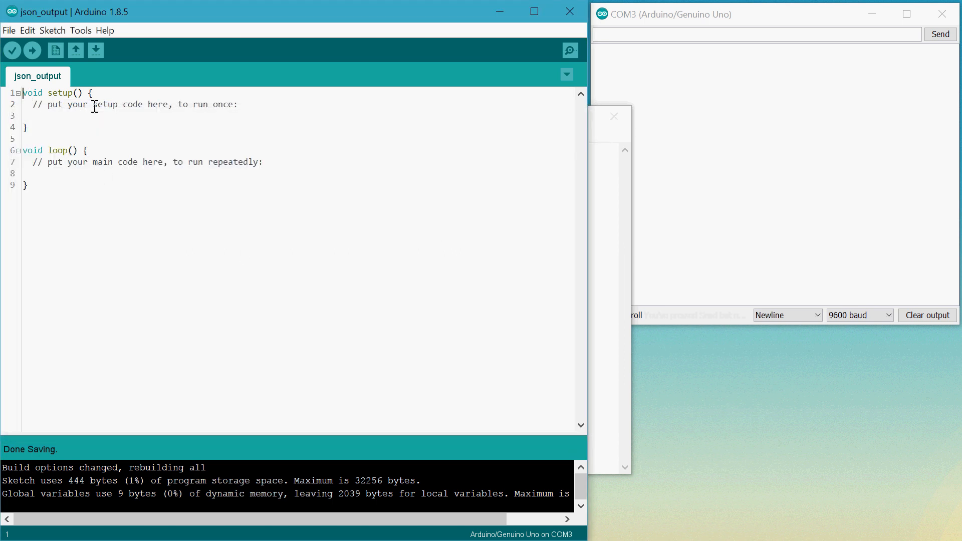
Step: Add #include <ArduinoJson.h> at the top of the sketch
{"action": "key", "text": "Enter"}
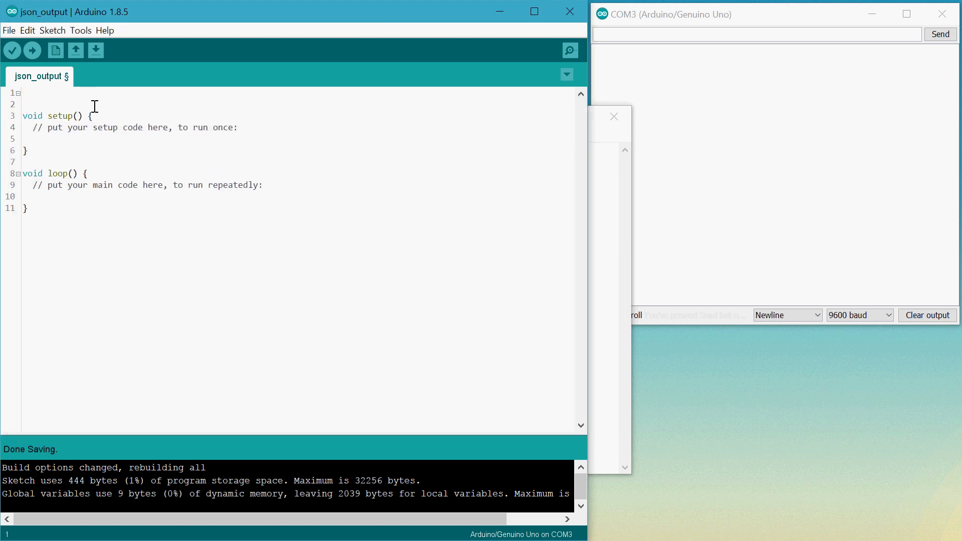
{"action": "type", "text": "#inclu"}
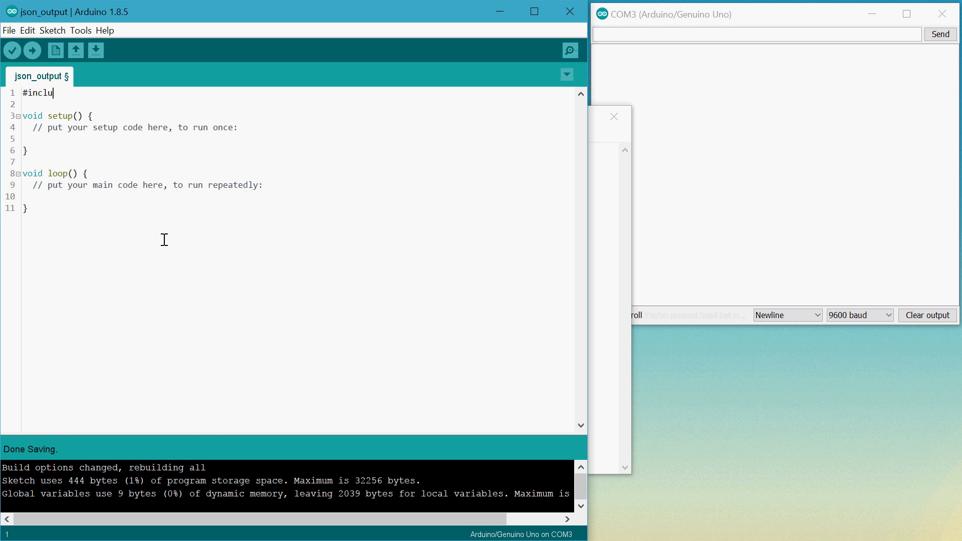
{"action": "type", "text": "de <Ardun"}
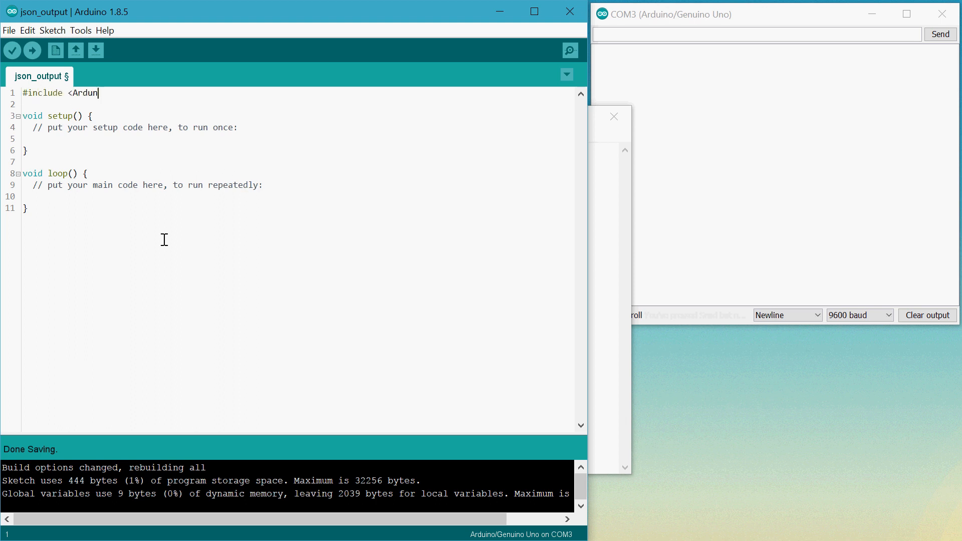
{"action": "type", "text": "oJson."}
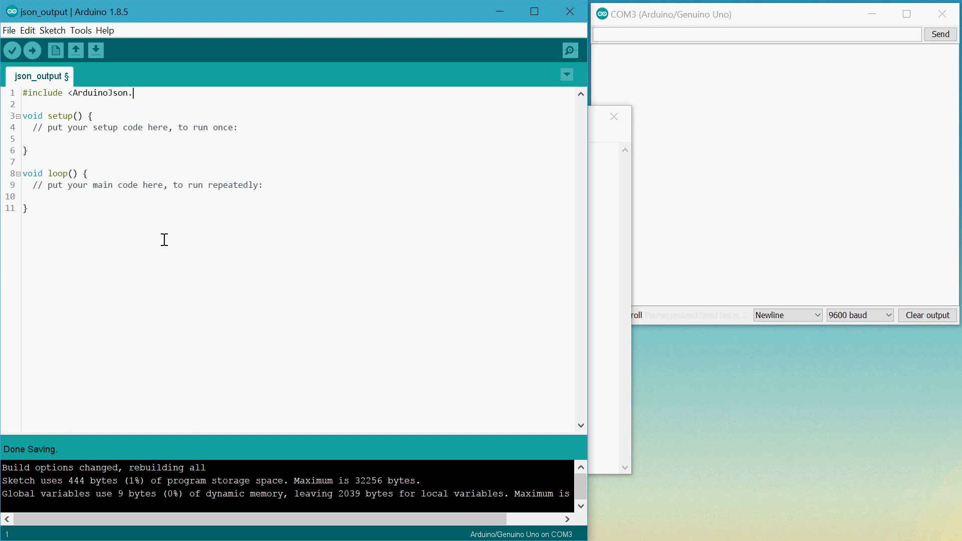
{"action": "type", "text": "h>"}
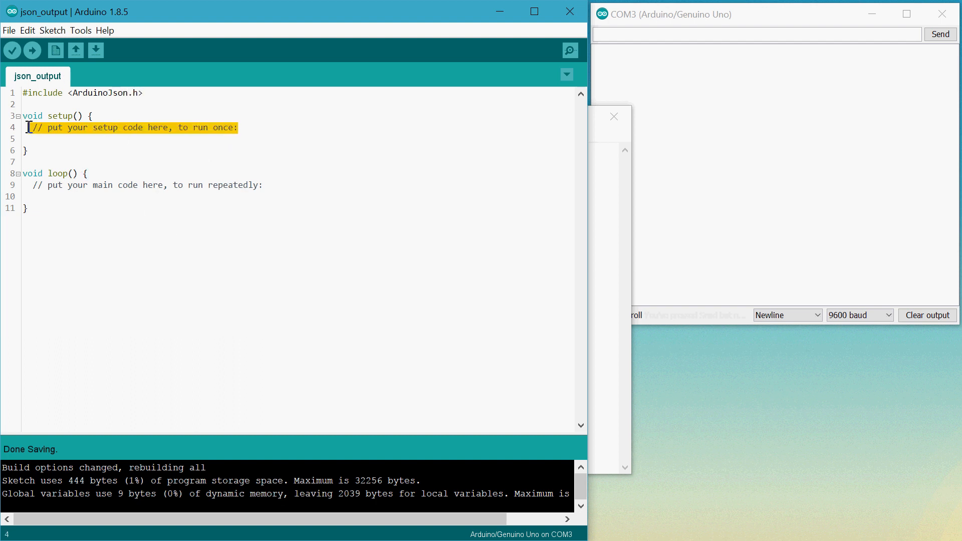
Step: Start serial communication with Serial.begin(9600); in setup
{"action": "type", "text": "Se"}
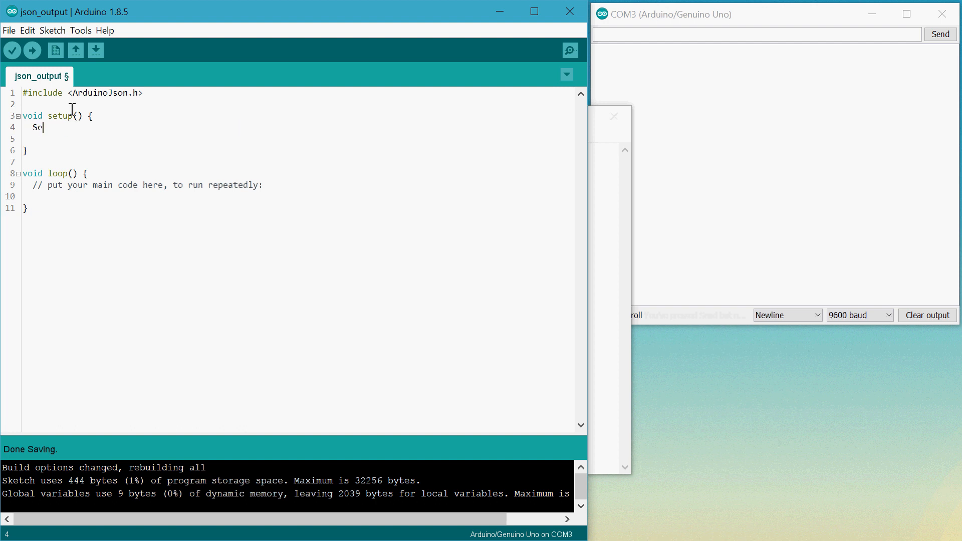
{"action": "type", "text": "rial.begin("}
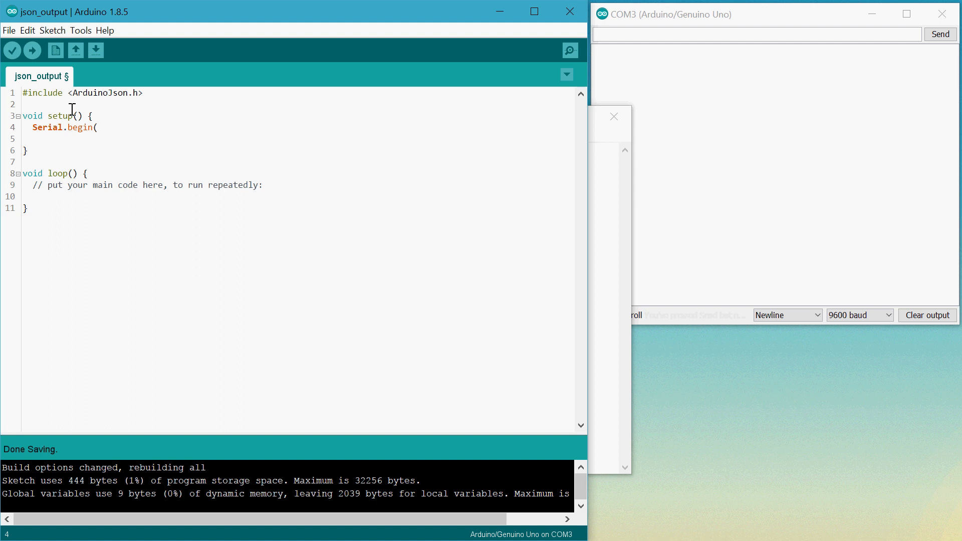
{"action": "type", "text": "9600);"}
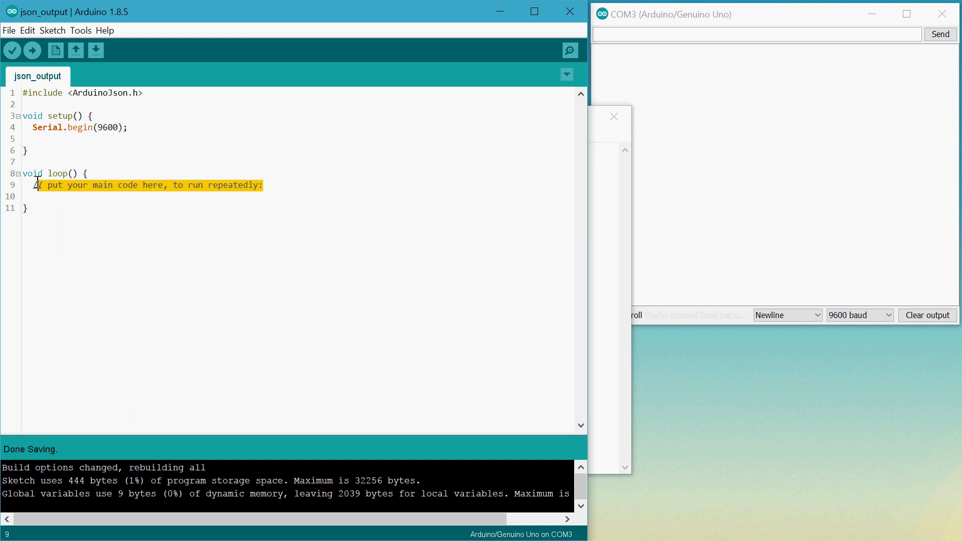
Step: Replace the loop placeholder with an if (Serial.read() == 'j') block
{"action": "key", "text": "Delete"}
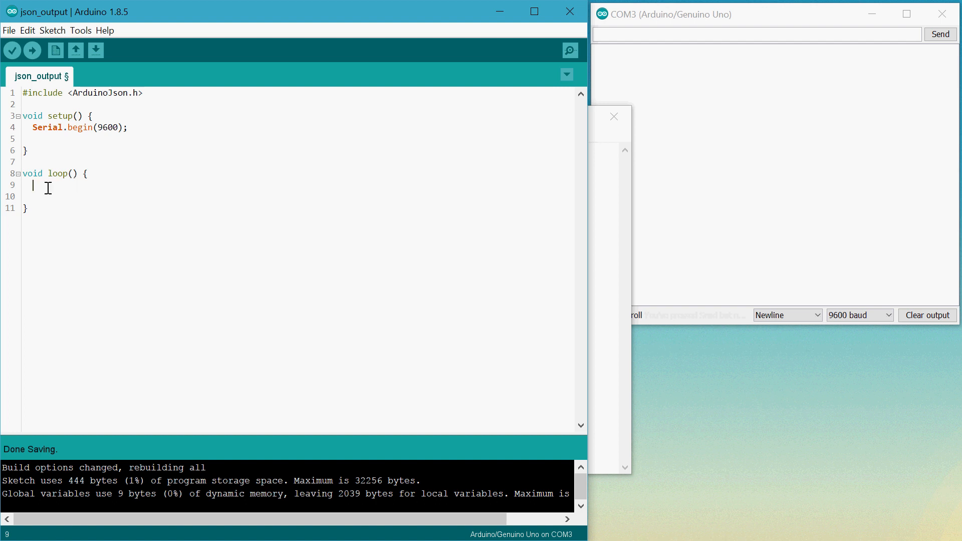
{"action": "type", "text": "if ("}
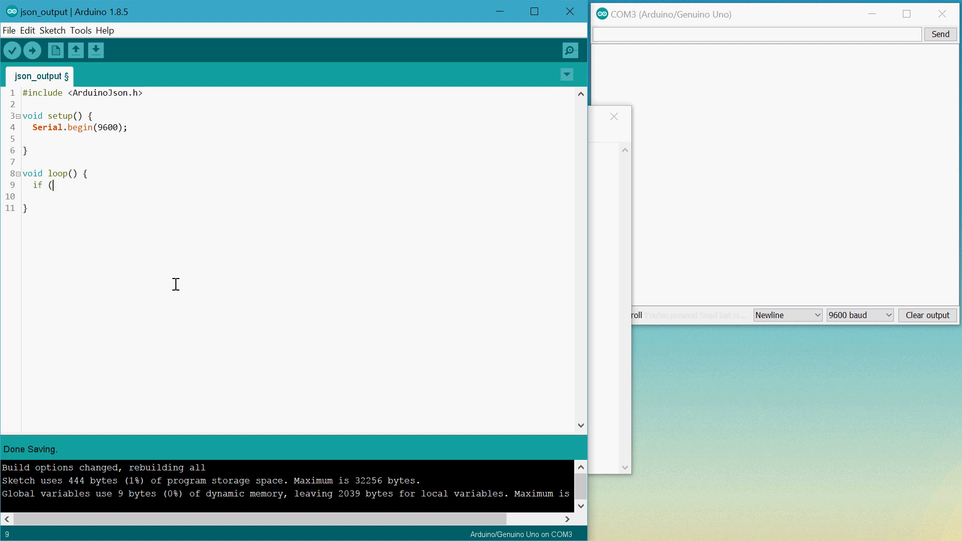
{"action": "type", "text": "Serial."}
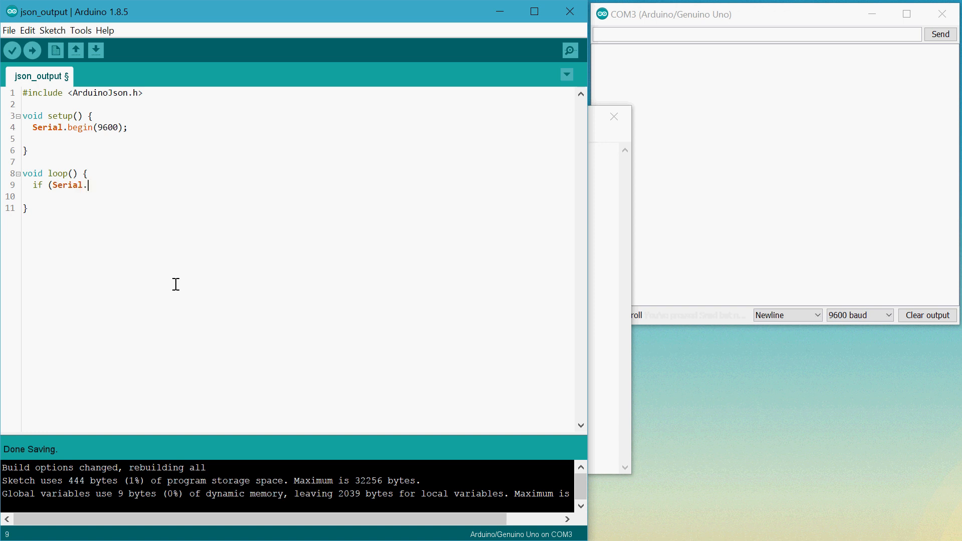
{"action": "type", "text": "read() =="}
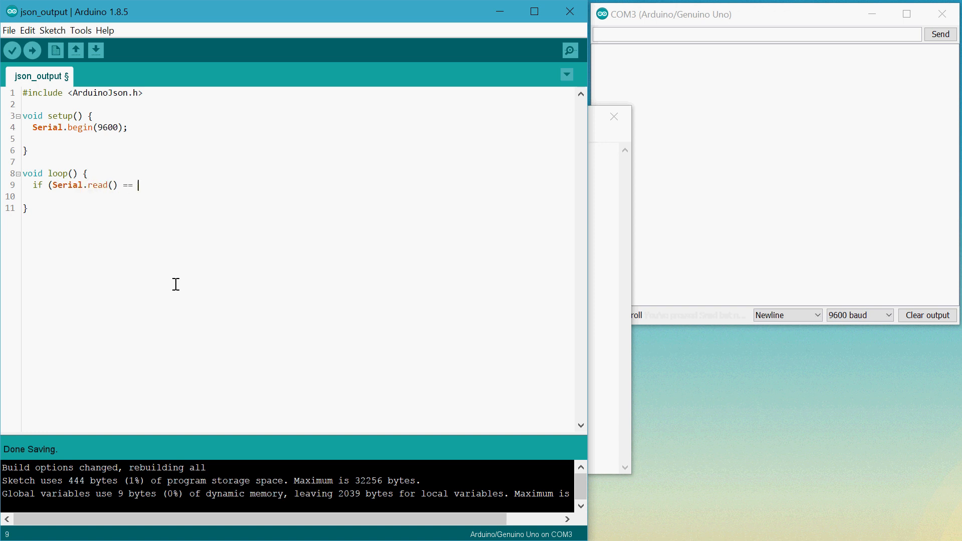
{"action": "type", "text": "'j') {"}
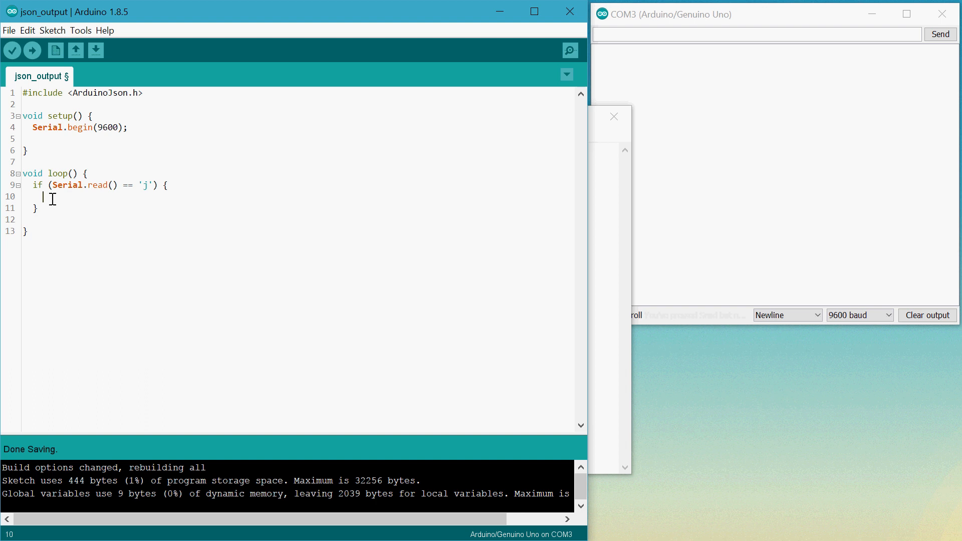
Step: Declare DynamicJsonBuffer jBuffer; inside the 'j' block
{"action": "type", "text": "Dy"}
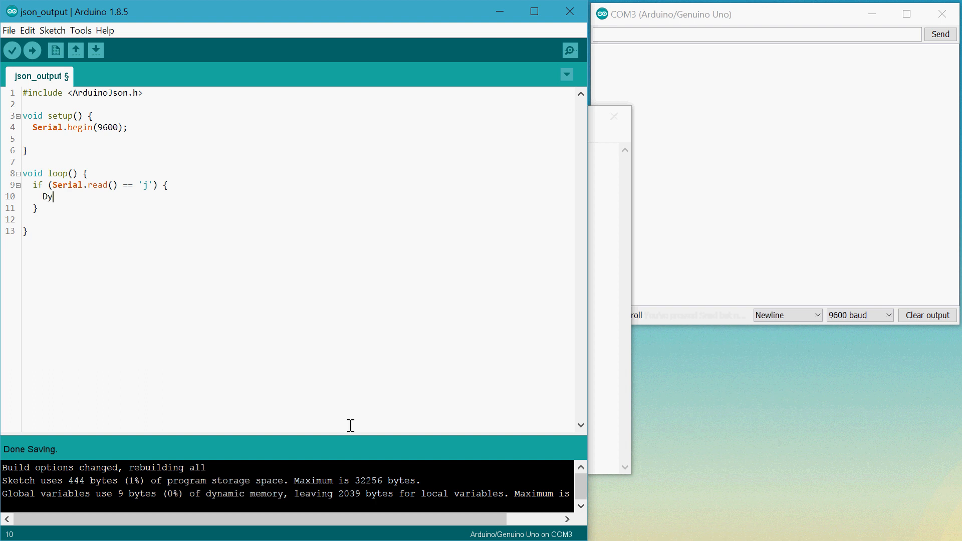
{"action": "type", "text": "namicJsonBuf"}
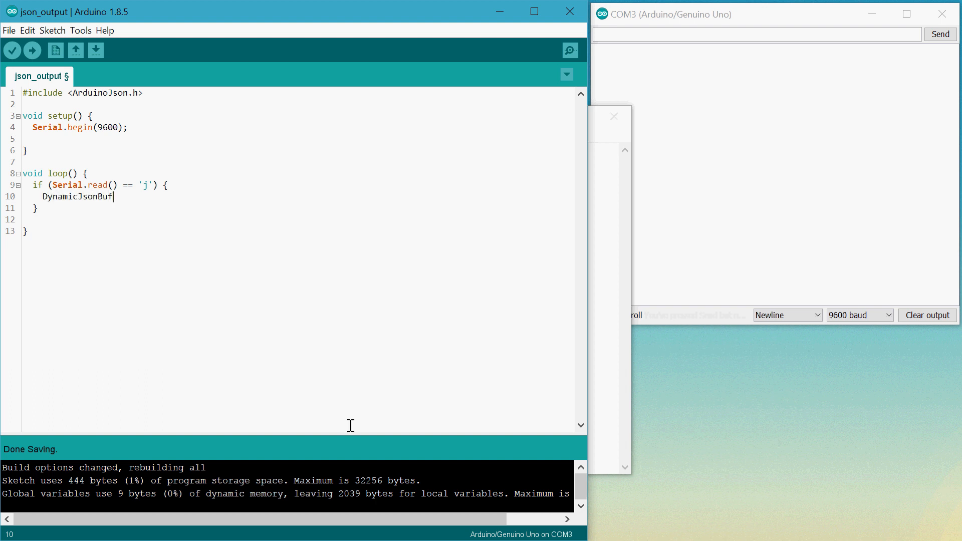
{"action": "type", "text": "fer j"}
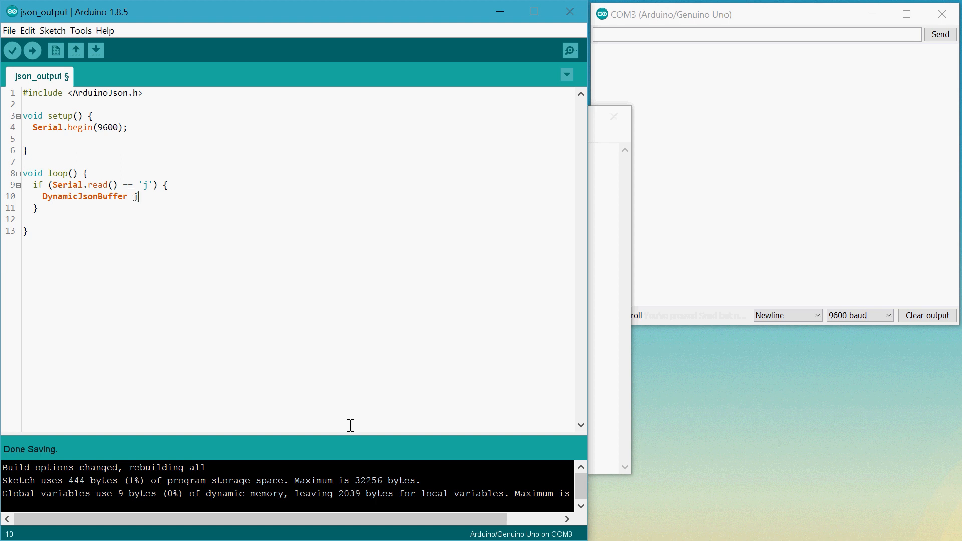
{"action": "type", "text": "Buffer;"}
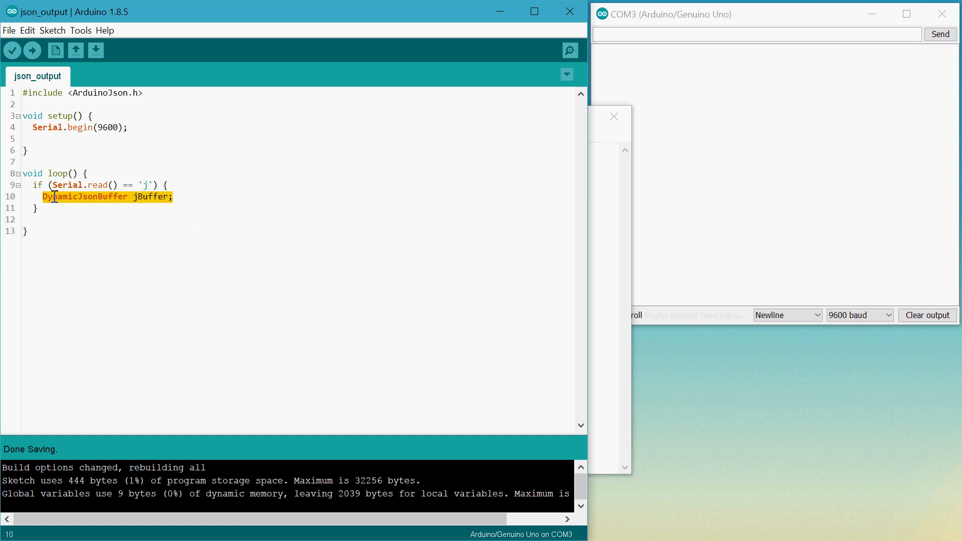
{"action": "left_click", "coordinate": [205, 200]}
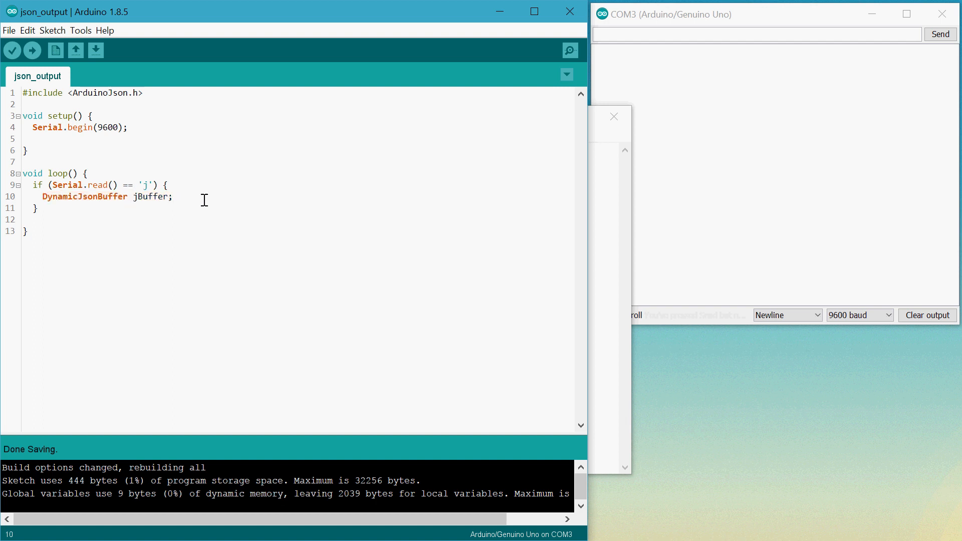
{"action": "mouse_move", "coordinate": [220, 186]}
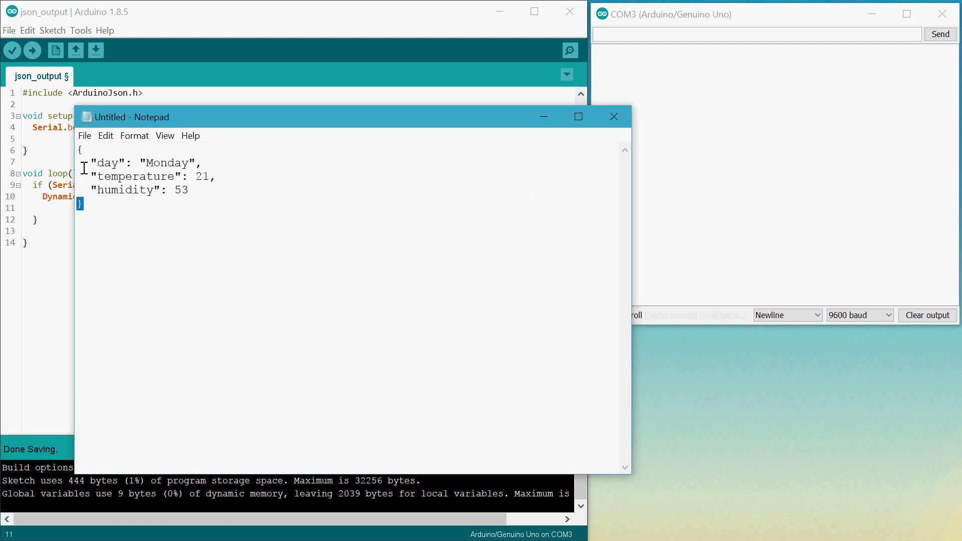
Step: Write JsonObject& root = jBuffer.createObject(); and begin a root[ key assignment line
{"action": "left_click", "coordinate": [614, 117]}
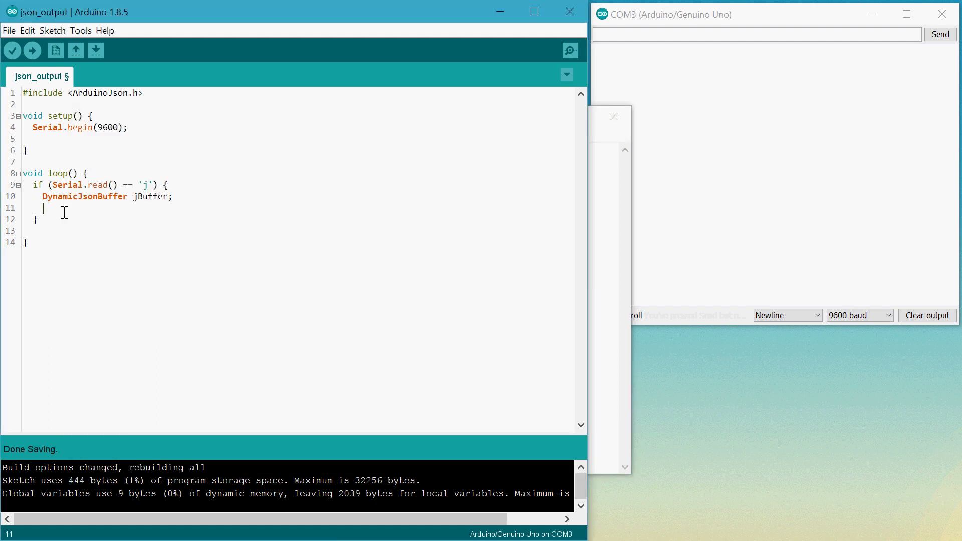
{"action": "type", "text": "Jsob"}
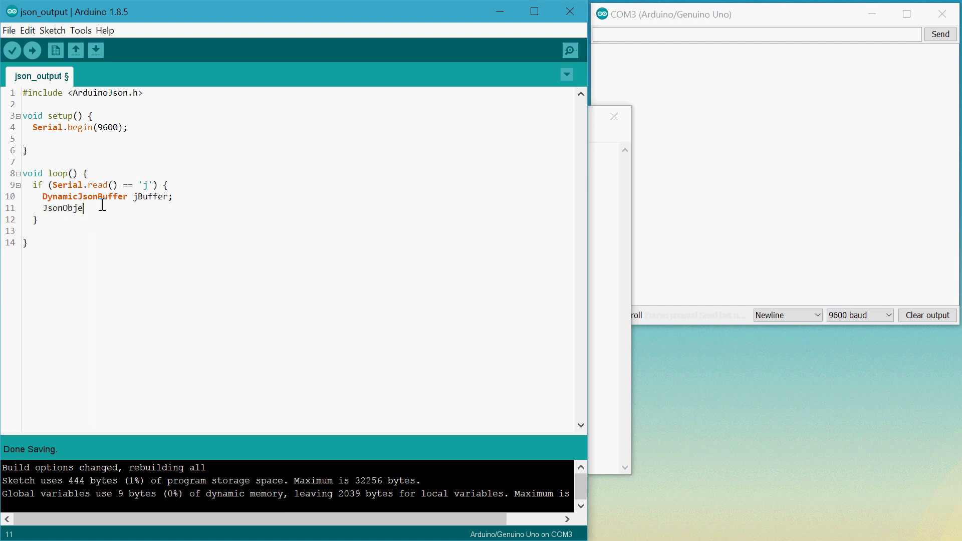
{"action": "type", "text": "ct&"}
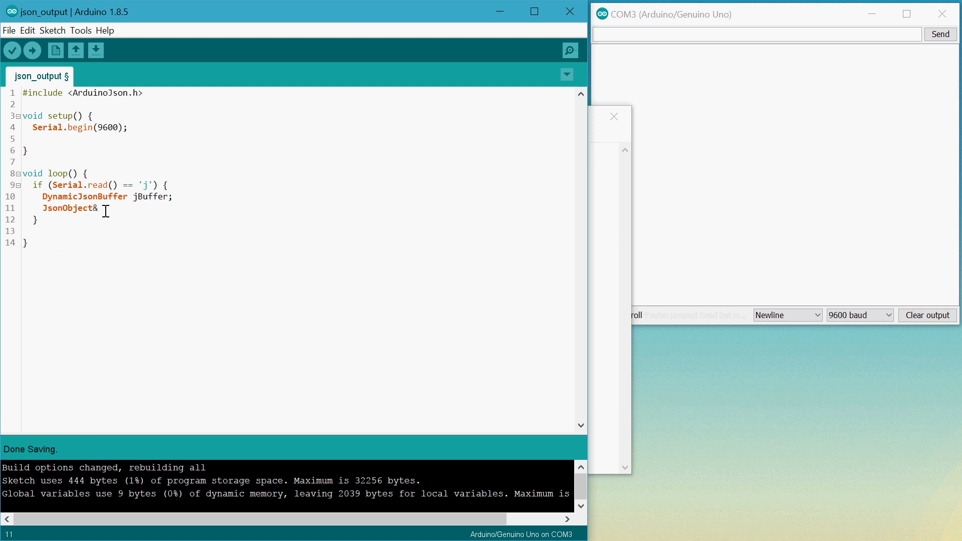
{"action": "type", "text": "r"}
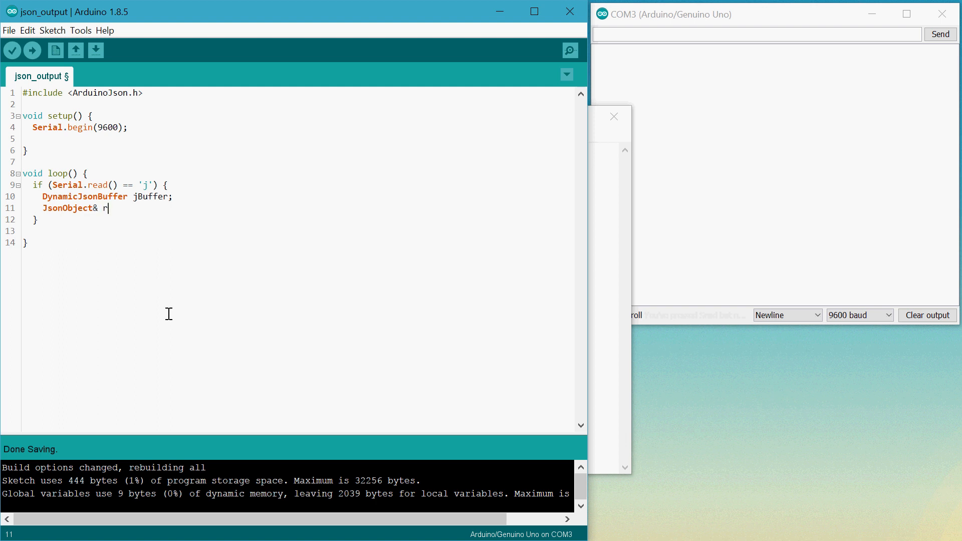
{"action": "type", "text": "oot ="}
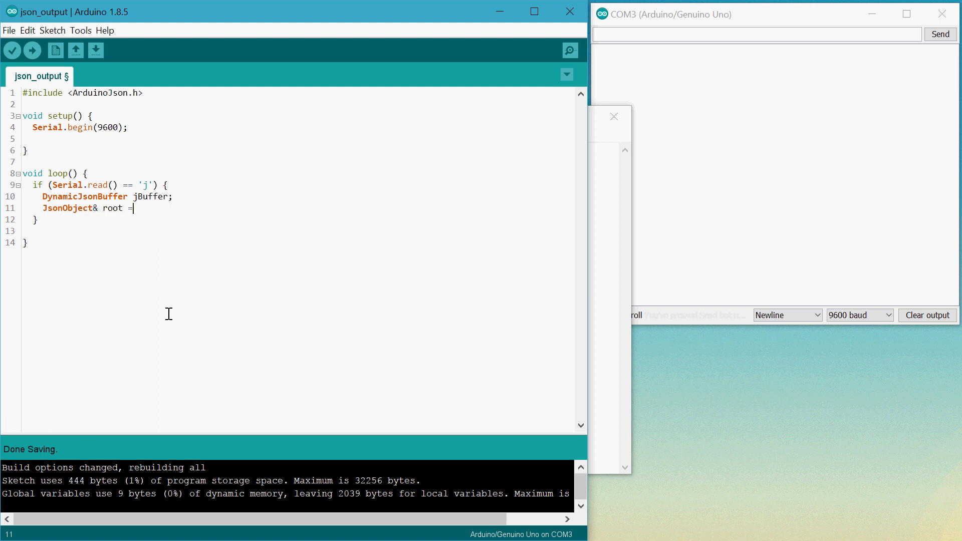
{"action": "type", "text": "jBuf"}
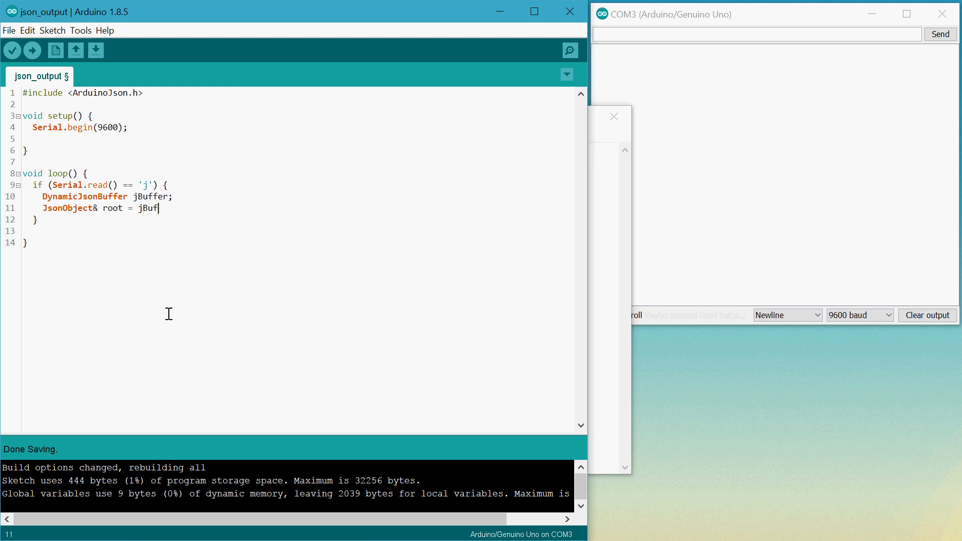
{"action": "type", "text": "fer.create"}
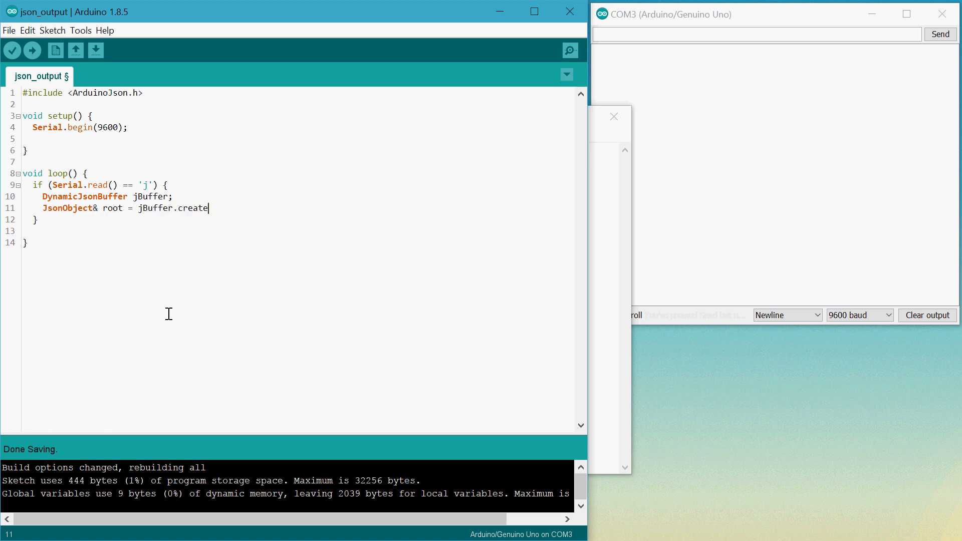
{"action": "type", "text": "Object();"}
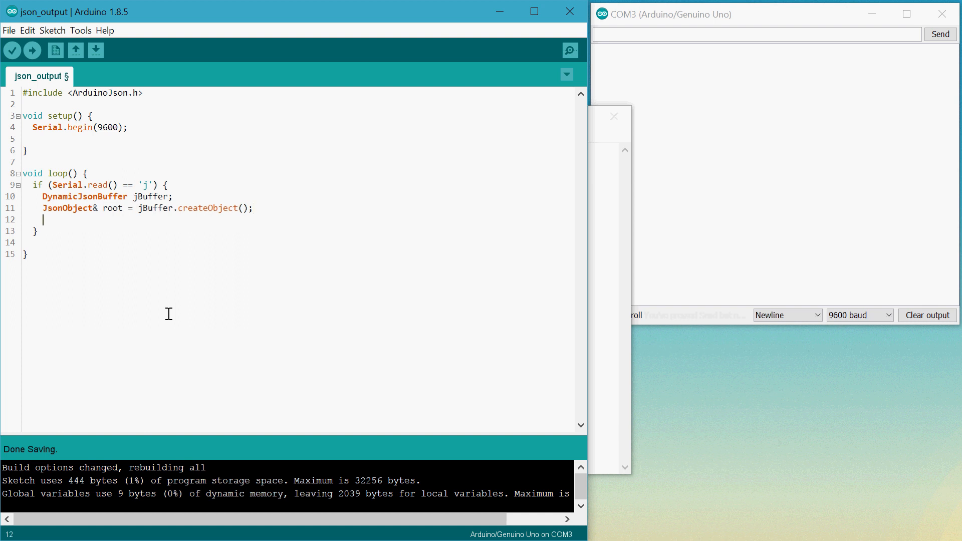
{"action": "type", "text": "rpp"}
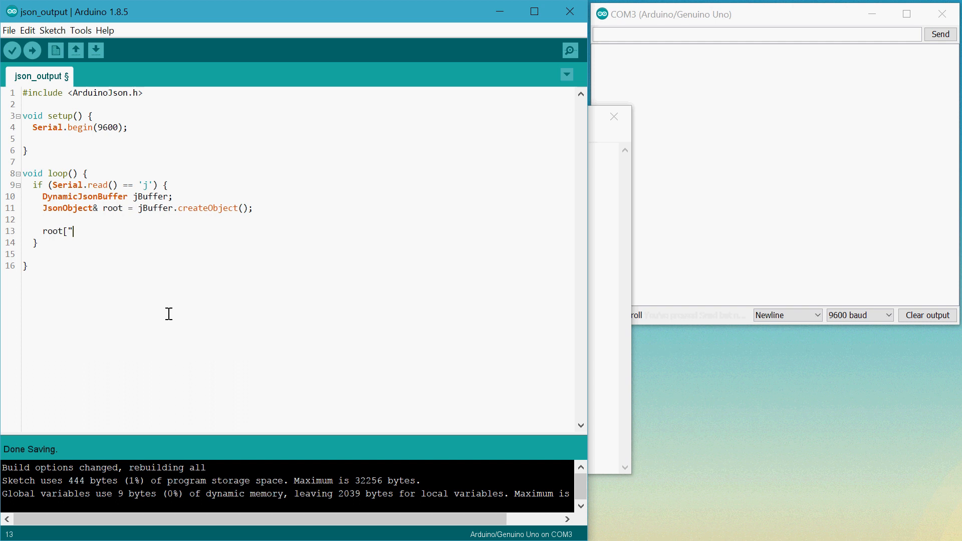
{"action": "mouse_move", "coordinate": [596, 240]}
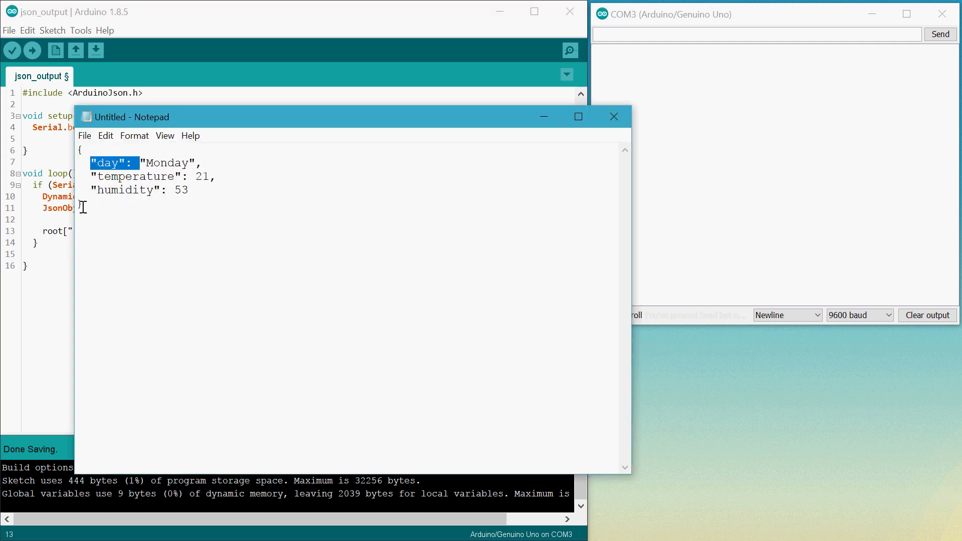
Step: Complete root["day"] = "Monday"; and start a new line below it
{"action": "left_click", "coordinate": [614, 116]}
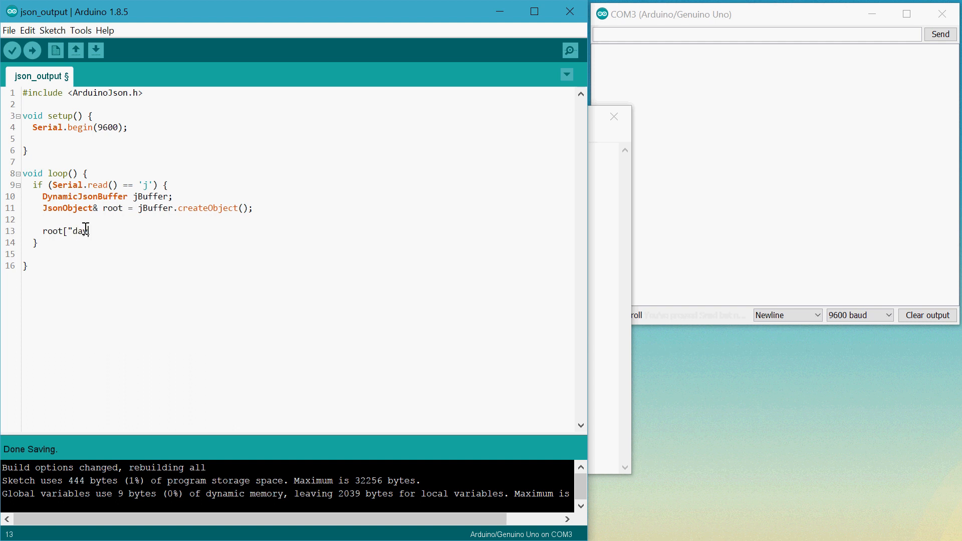
{"action": "type", "text": "\"] ="}
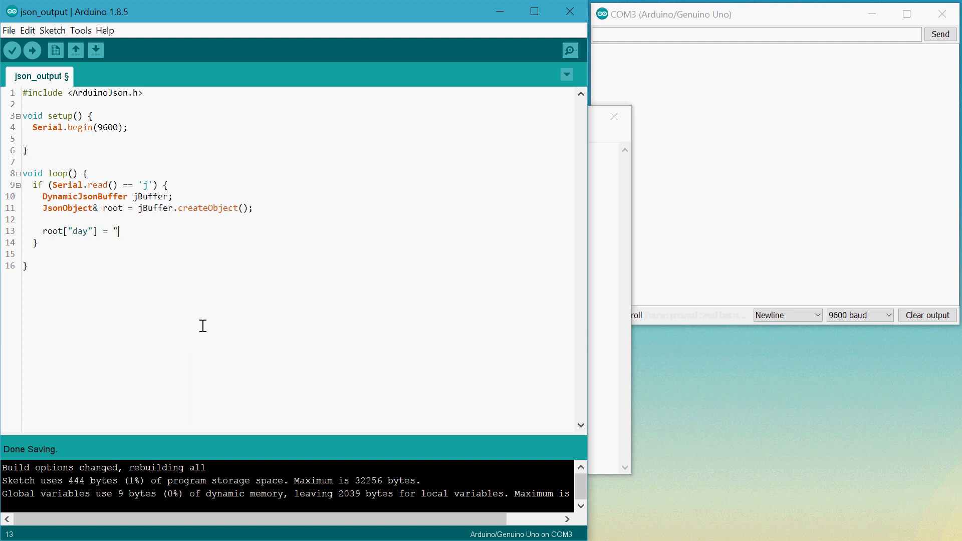
{"action": "type", "text": "Monday\";"}
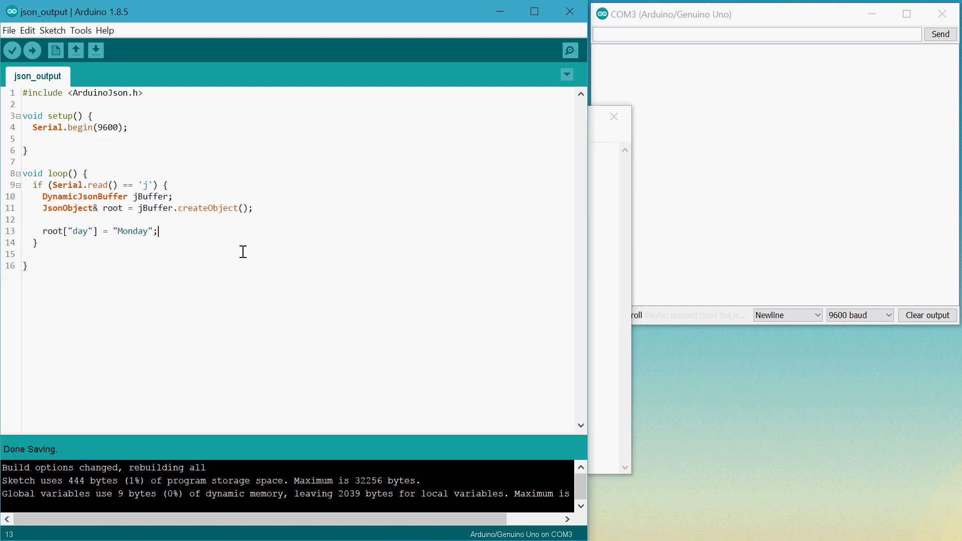
{"action": "key", "text": "Enter"}
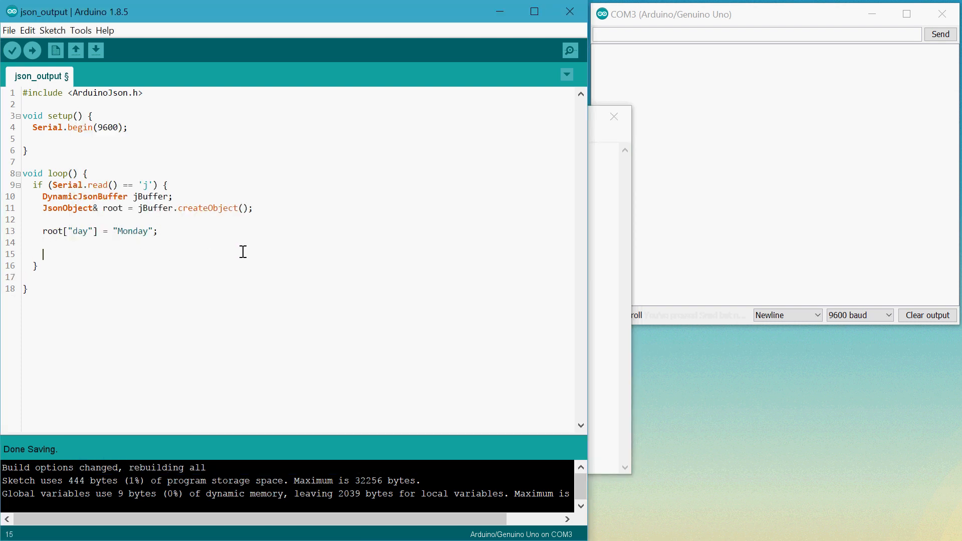
Step: Declare int temp = 21; and int humidity = 53;
{"action": "type", "text": "int temp"}
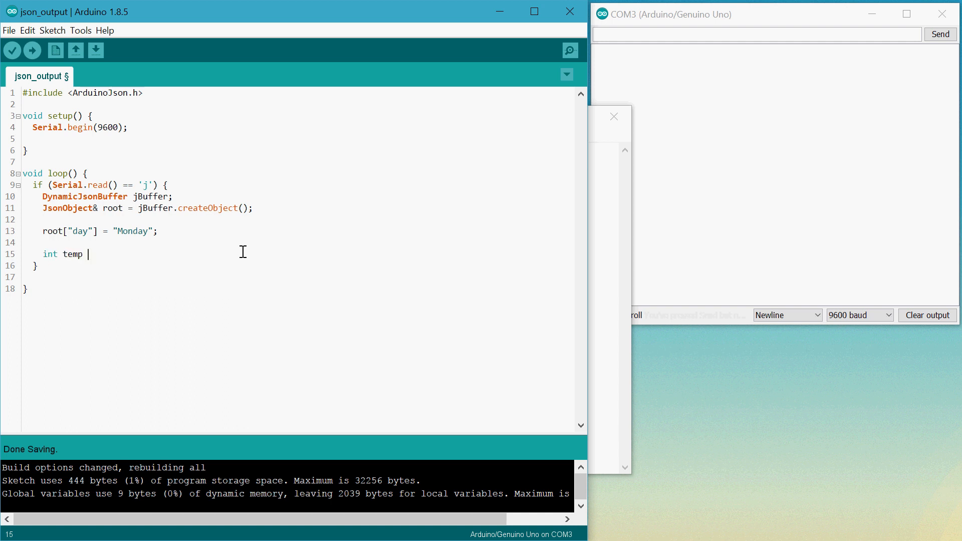
{"action": "type", "text": "= 21;"}
{"action": "type", "text": "int humidity"}
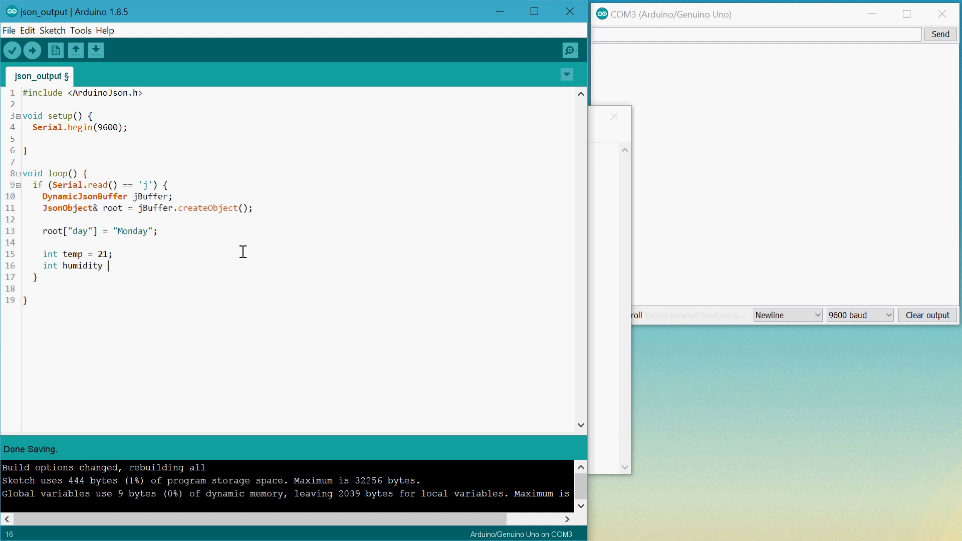
{"action": "type", "text": "= 53;"}
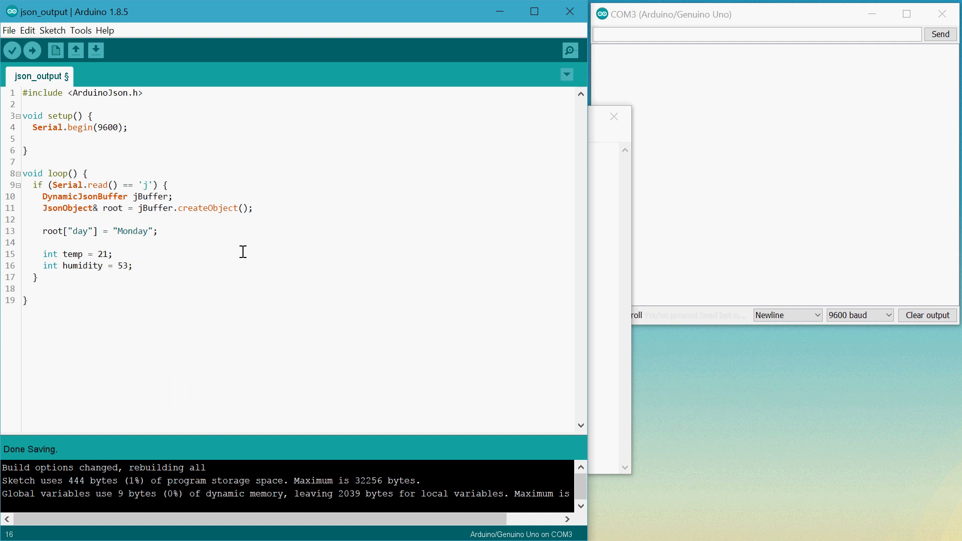
{"action": "key", "text": "Enter"}
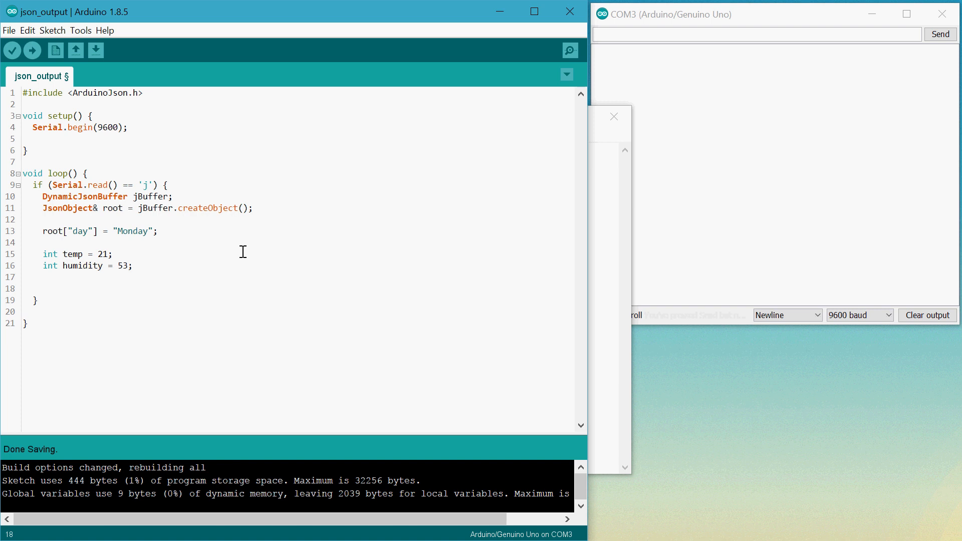
Step: Assign root["temperature"] = temp; and root["humidity"] = humidity; and begin a root. call
{"action": "type", "text": "root[\"h"}
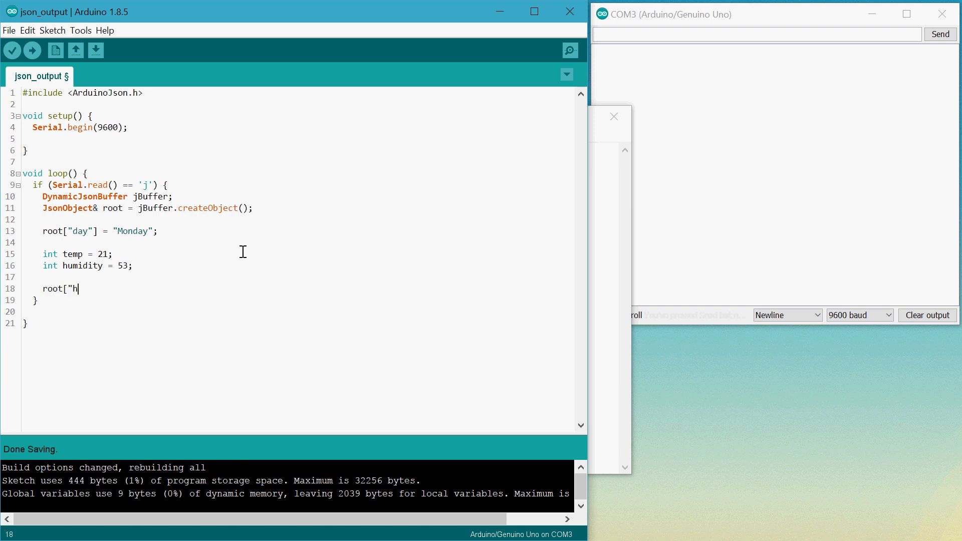
{"action": "type", "text": "emperature"}
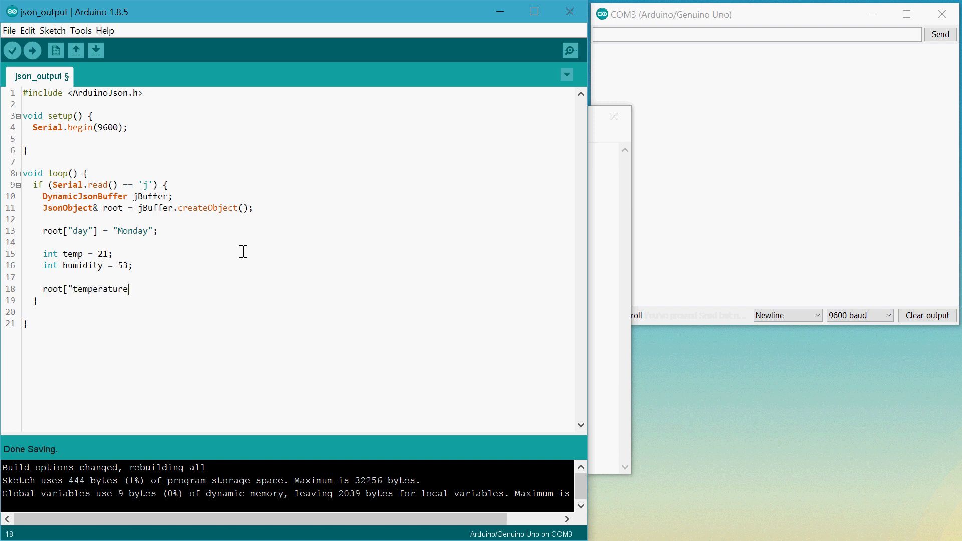
{"action": "type", "text": "\"] ="}
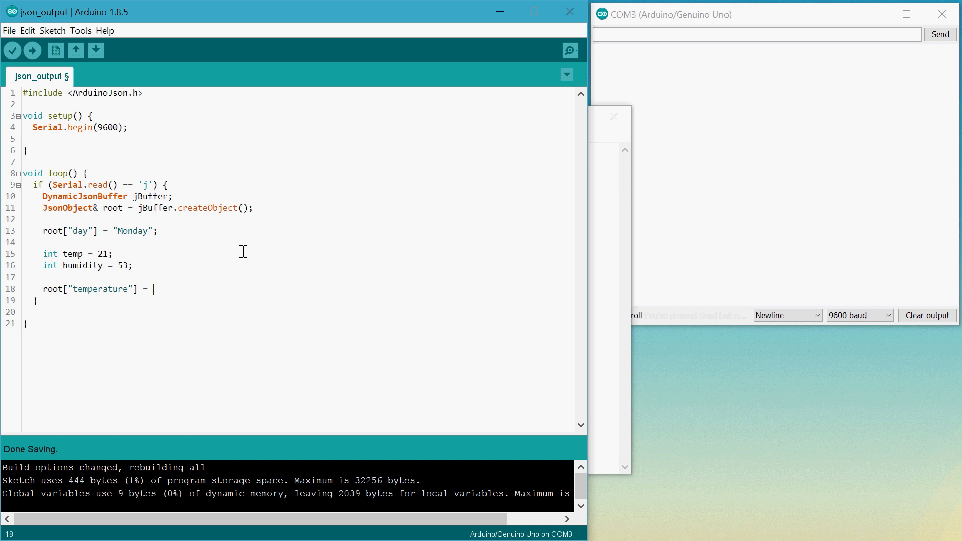
{"action": "type", "text": "temp;"}
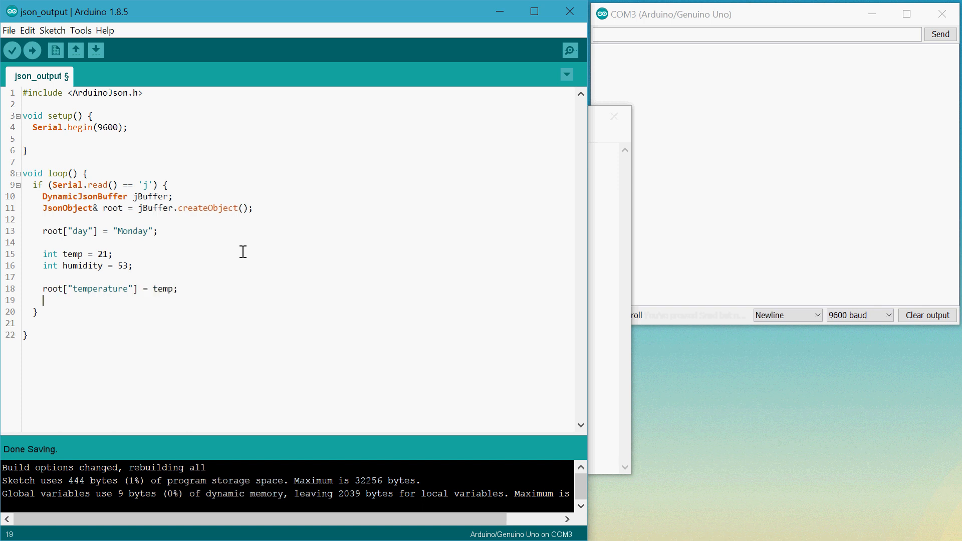
{"action": "type", "text": "root[\"humi"}
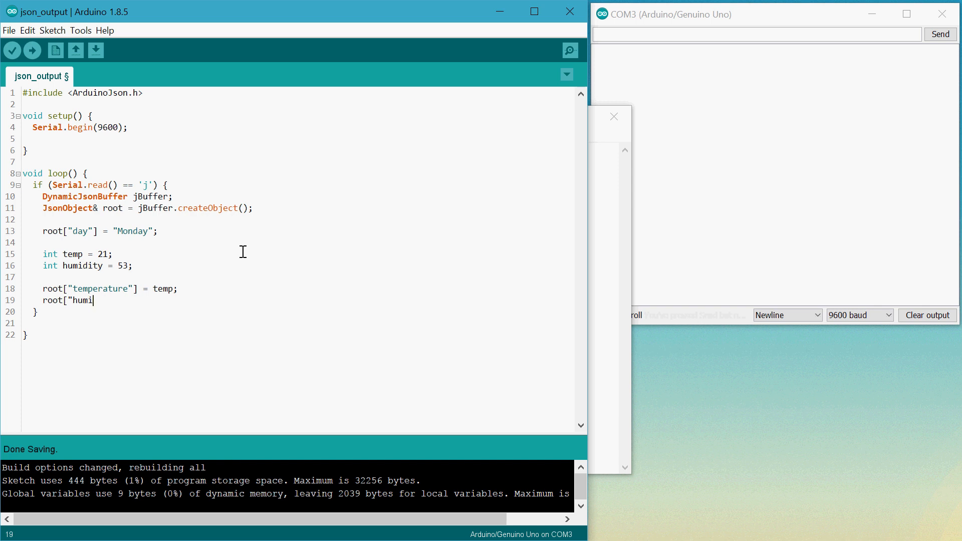
{"action": "type", "text": "dity\"]"}
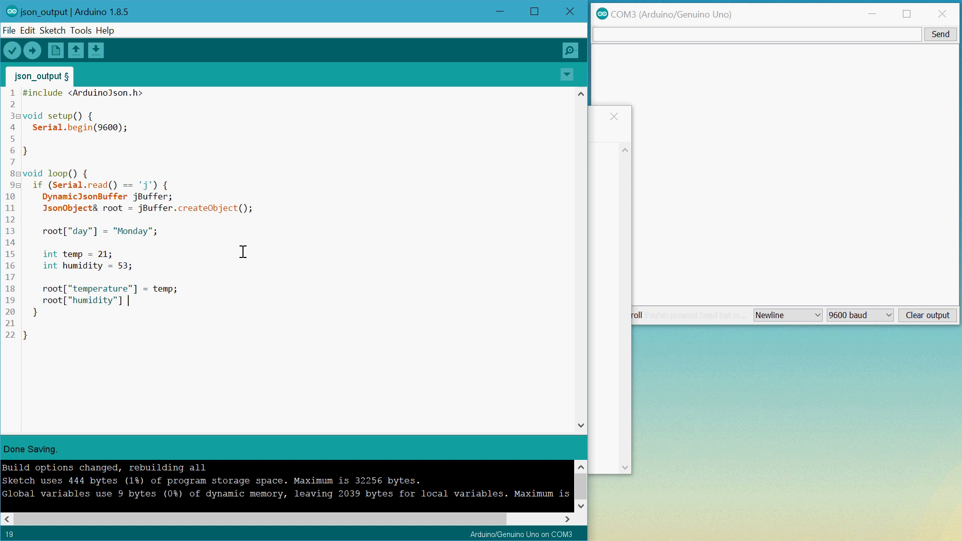
{"action": "type", "text": "= hu"}
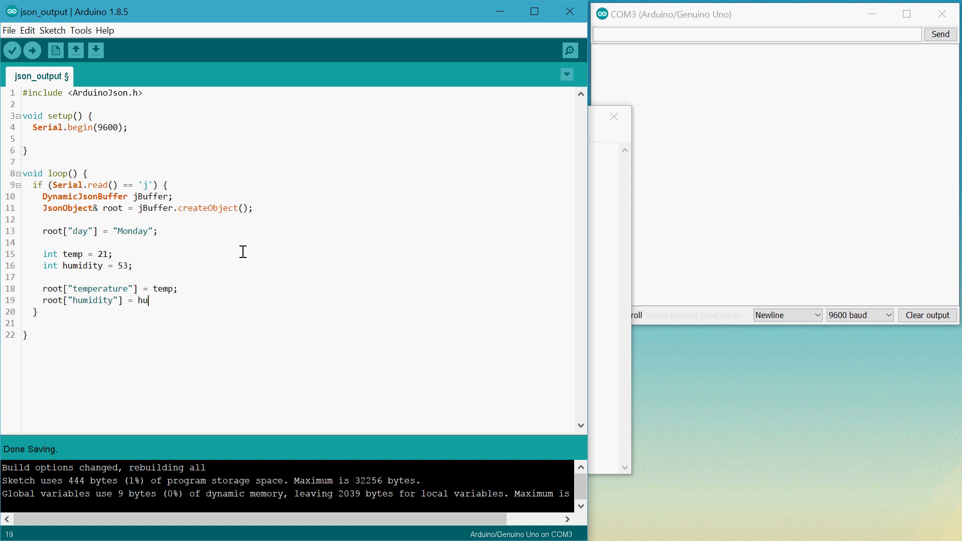
{"action": "type", "text": "midity;"}
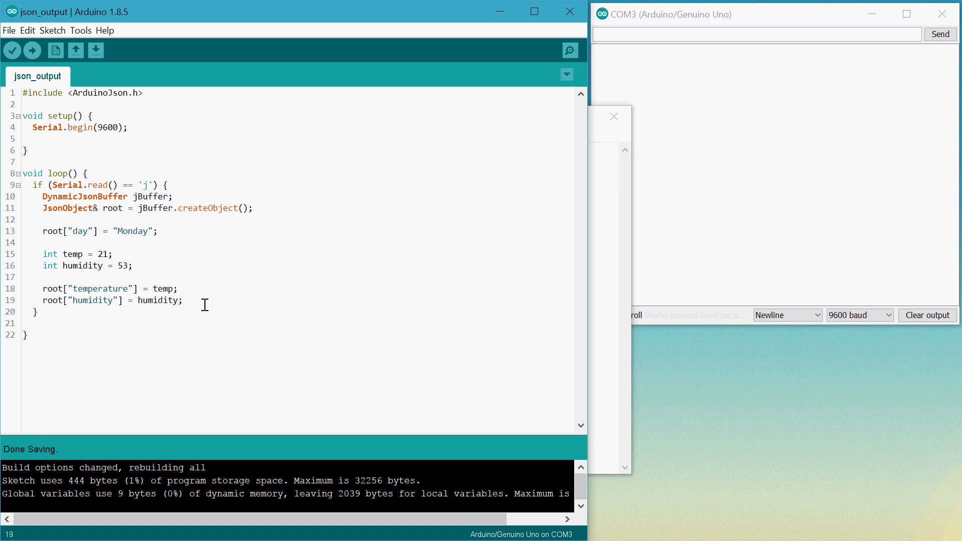
{"action": "type", "text": "root."}
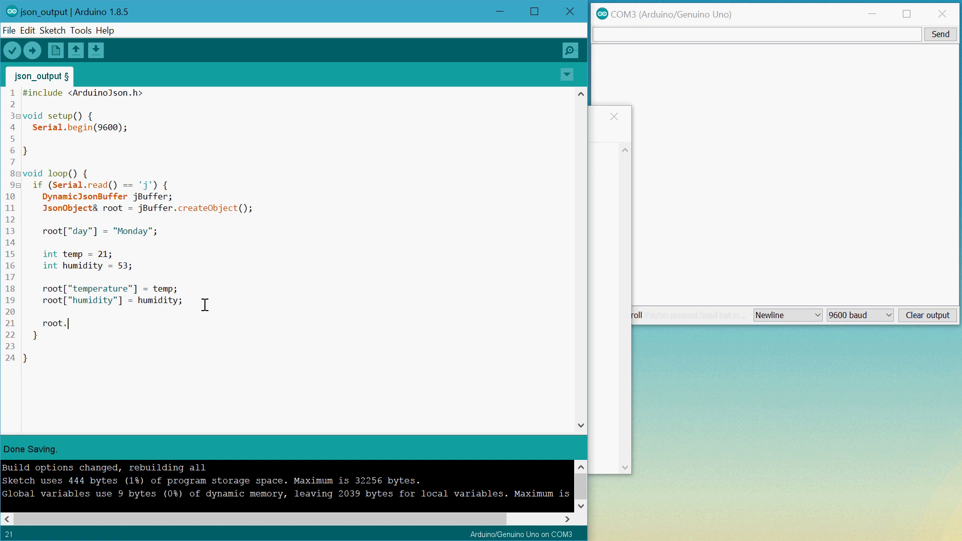
Step: Write root.prettyPrintTo(Serial); followed by Serial.println();
{"action": "type", "text": "pretty"}
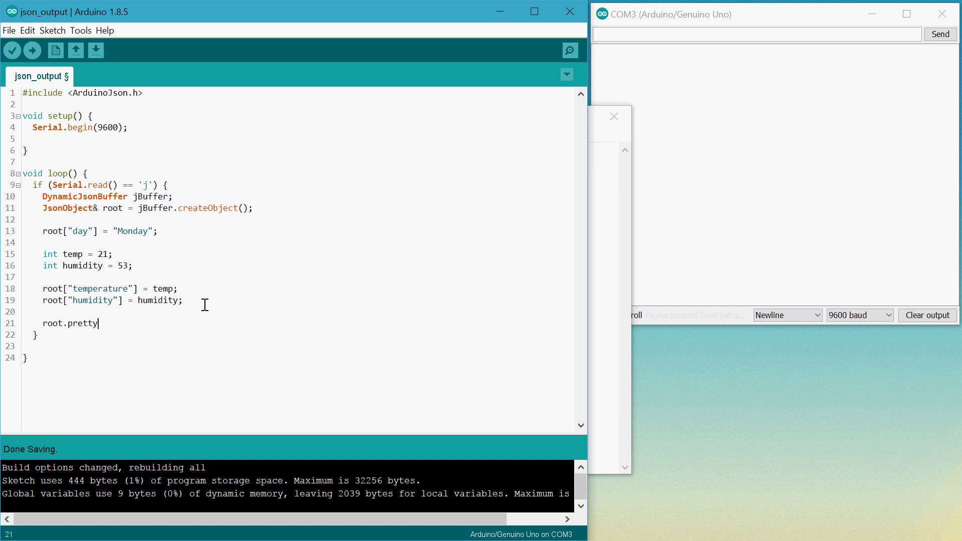
{"action": "type", "text": "PrintTo(S"}
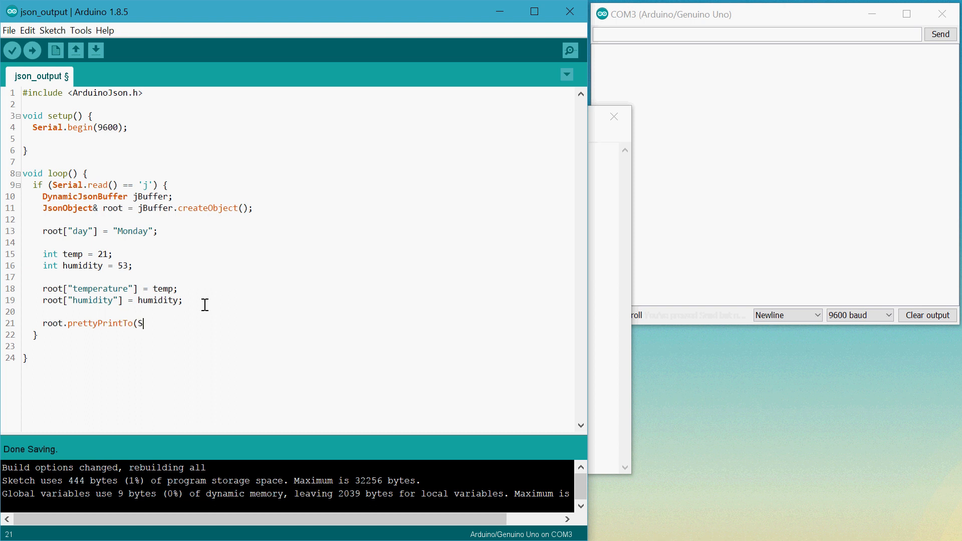
{"action": "type", "text": "erial);"}
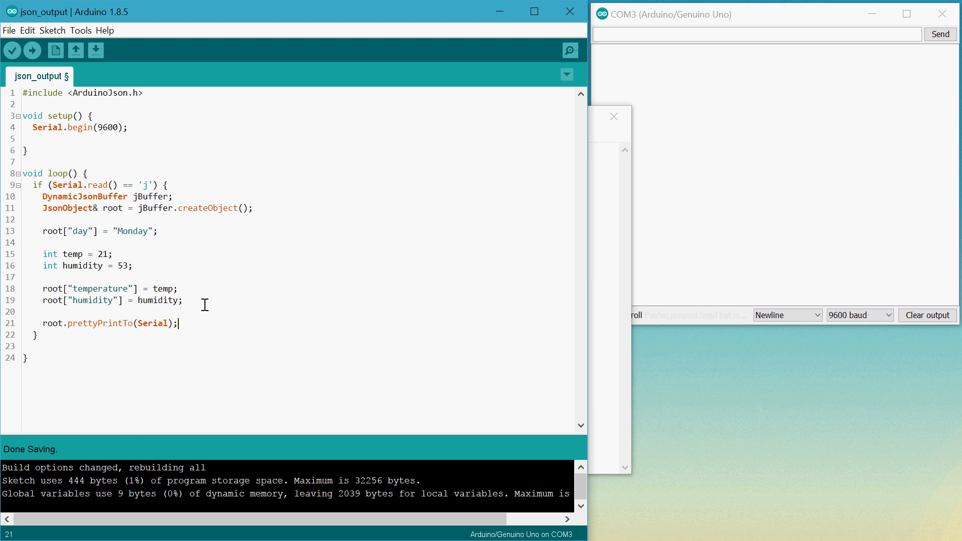
{"action": "key", "text": "Enter"}
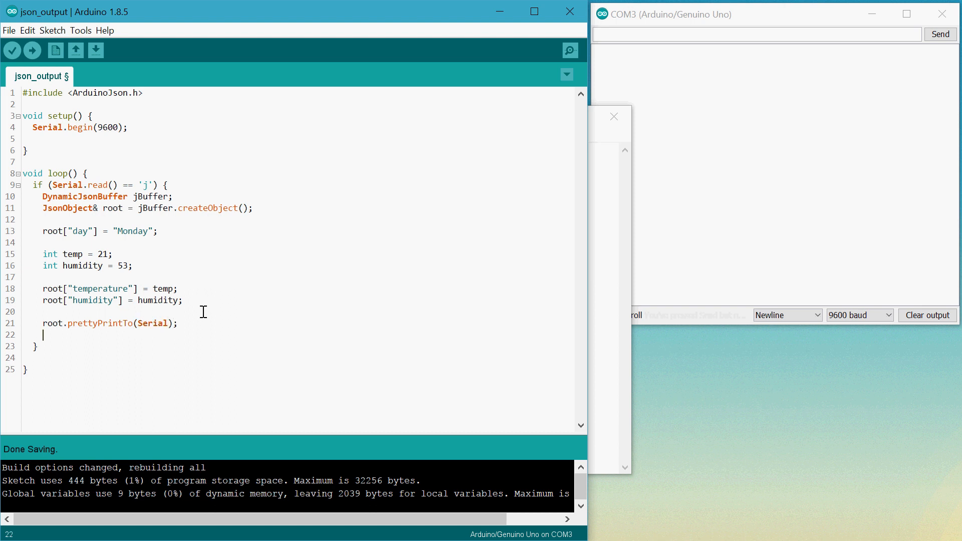
{"action": "type", "text": "Serial."}
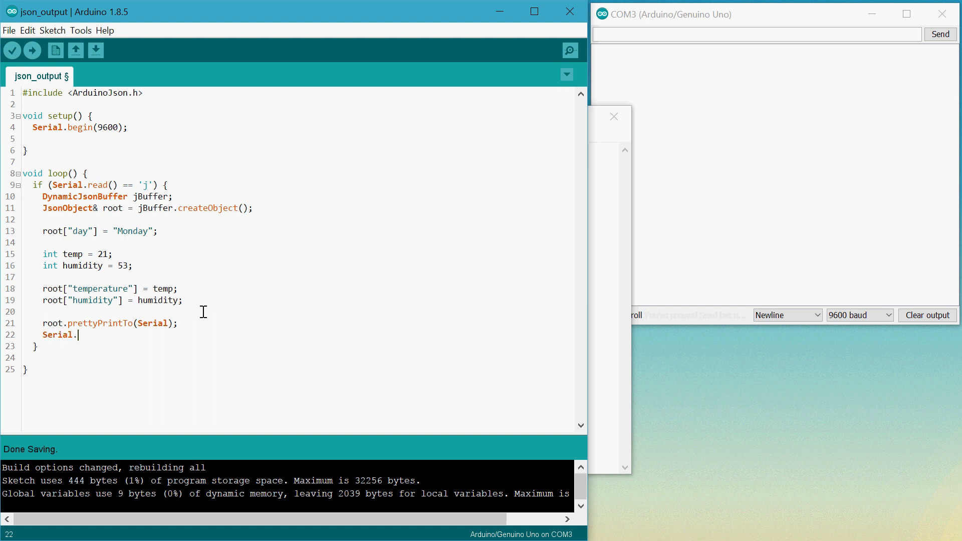
{"action": "type", "text": "println();"}
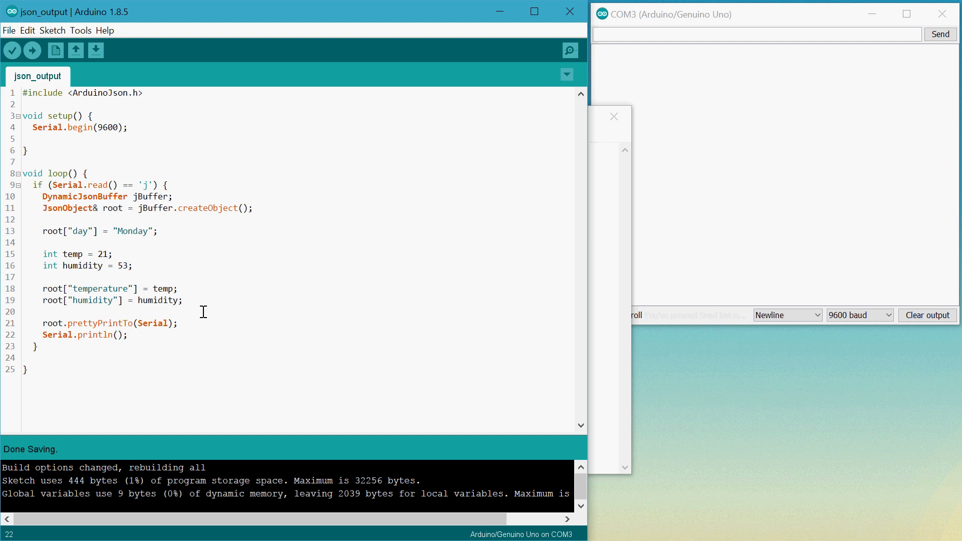
Step: Upload the sketch so the serial monitor shows the pretty JSON with Monday, 21 and 53
{"action": "left_click", "coordinate": [34, 51]}
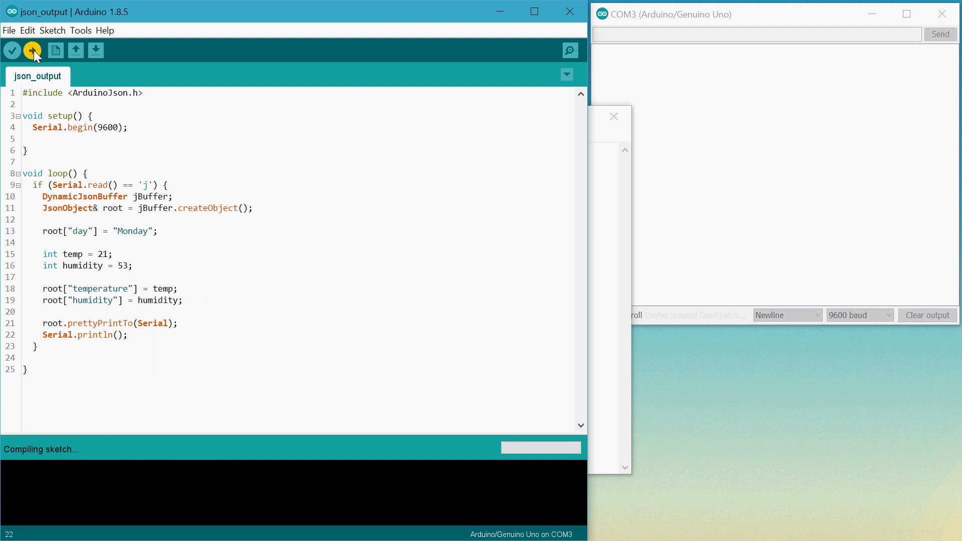
{"action": "left_click", "coordinate": [33, 50]}
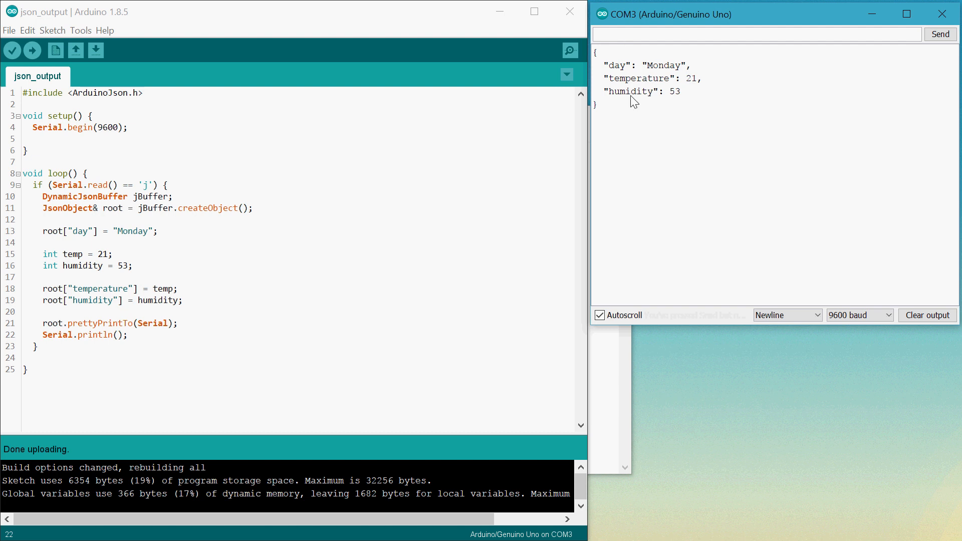
{"action": "mouse_move", "coordinate": [681, 140]}
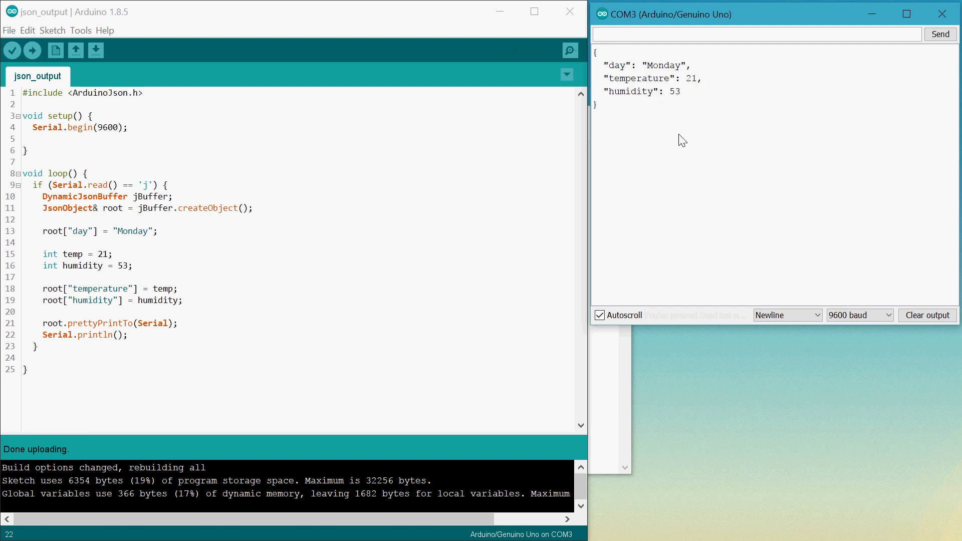